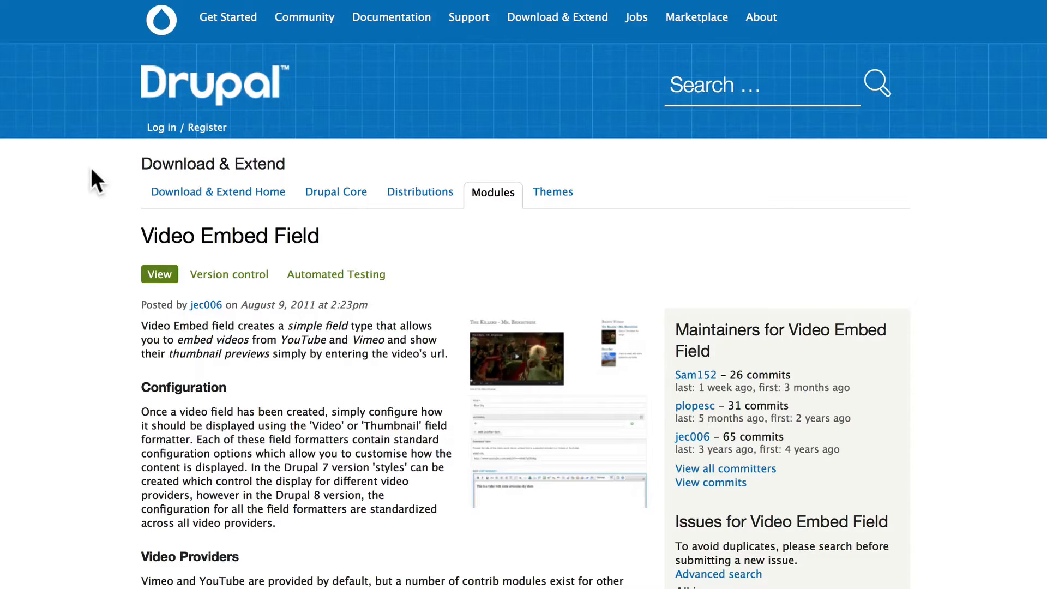
mouse_move(110, 251)
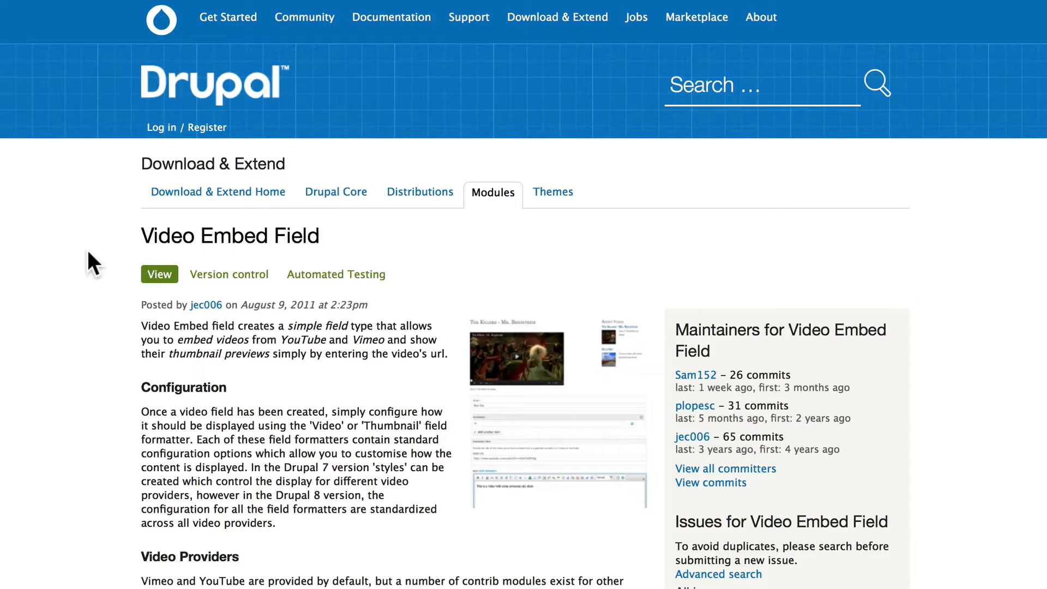
Copy the tar.gz download address of a Video Embed Field release from the Downloads table.
scroll(down, 3)
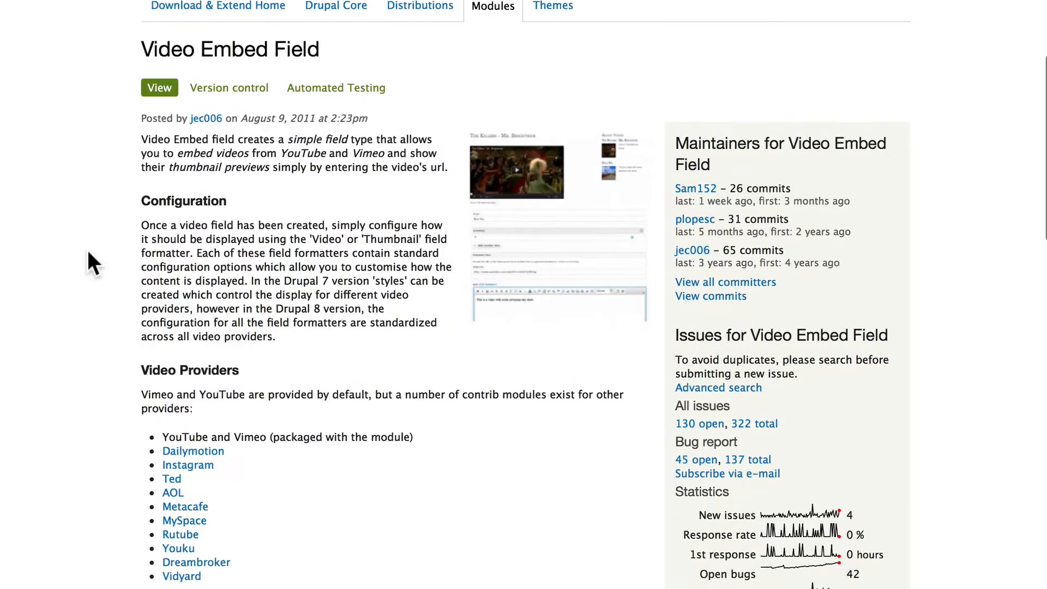
scroll(down, 3)
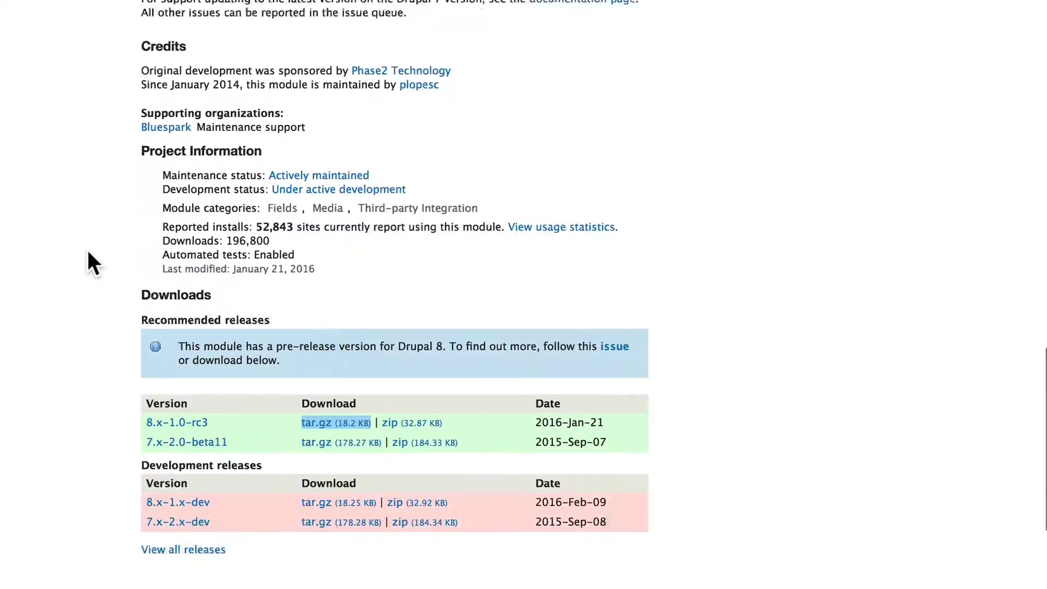
scroll(down, 3)
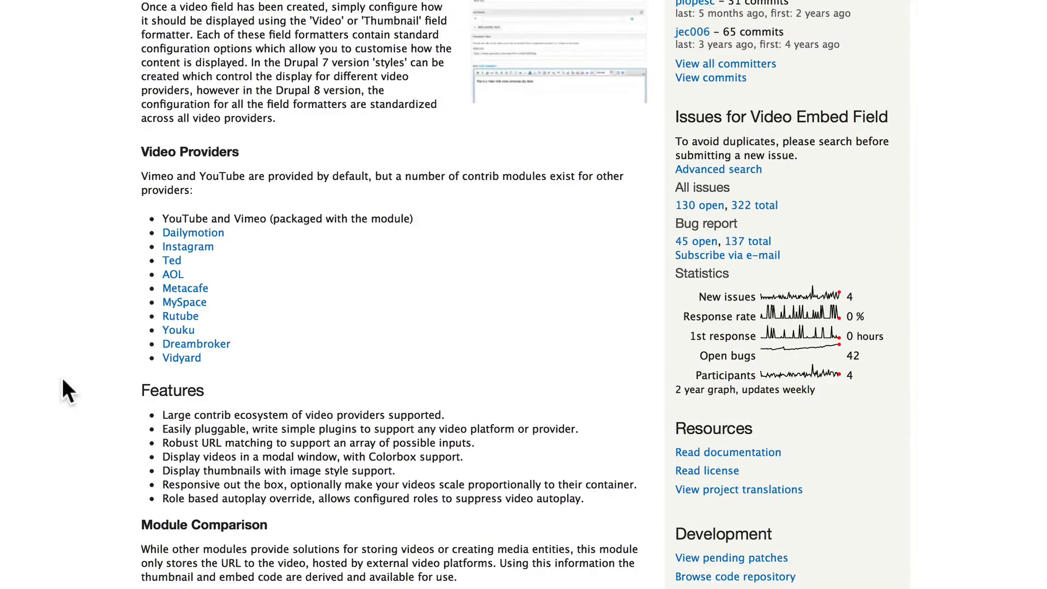
scroll(down, 3)
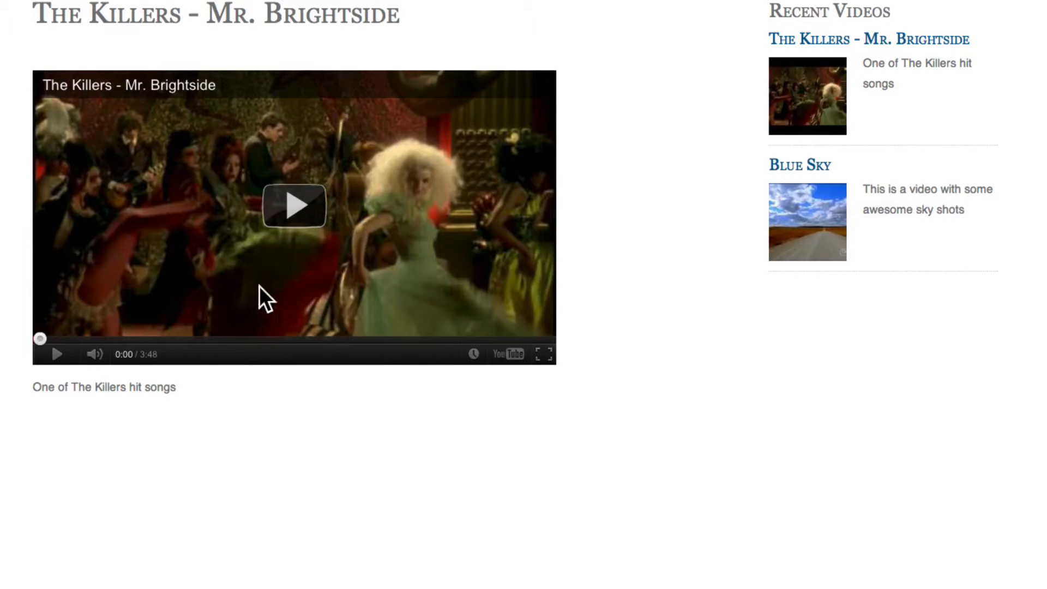
mouse_move(768, 243)
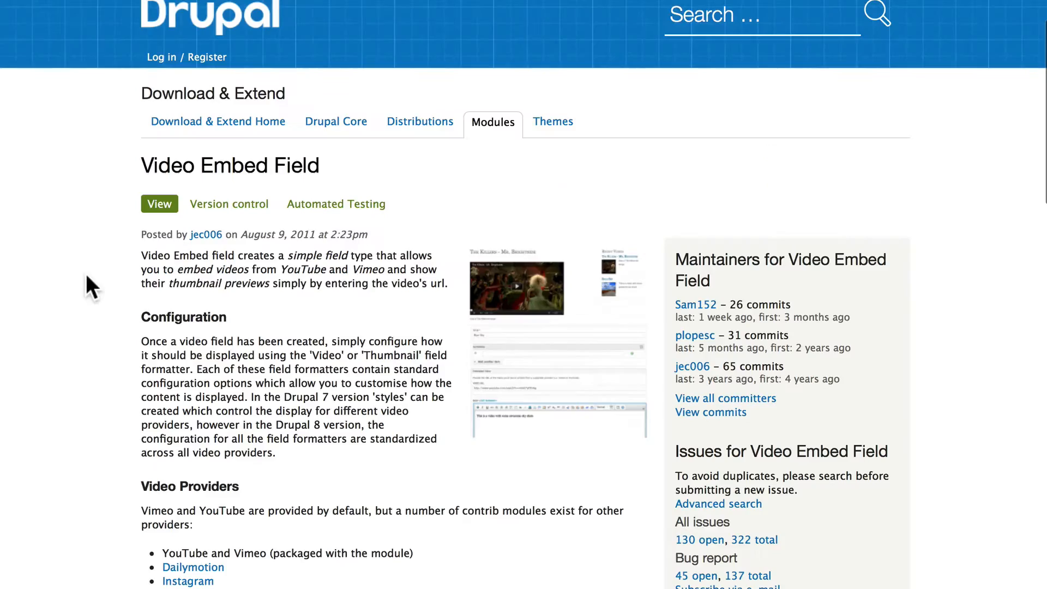
scroll(down, 3)
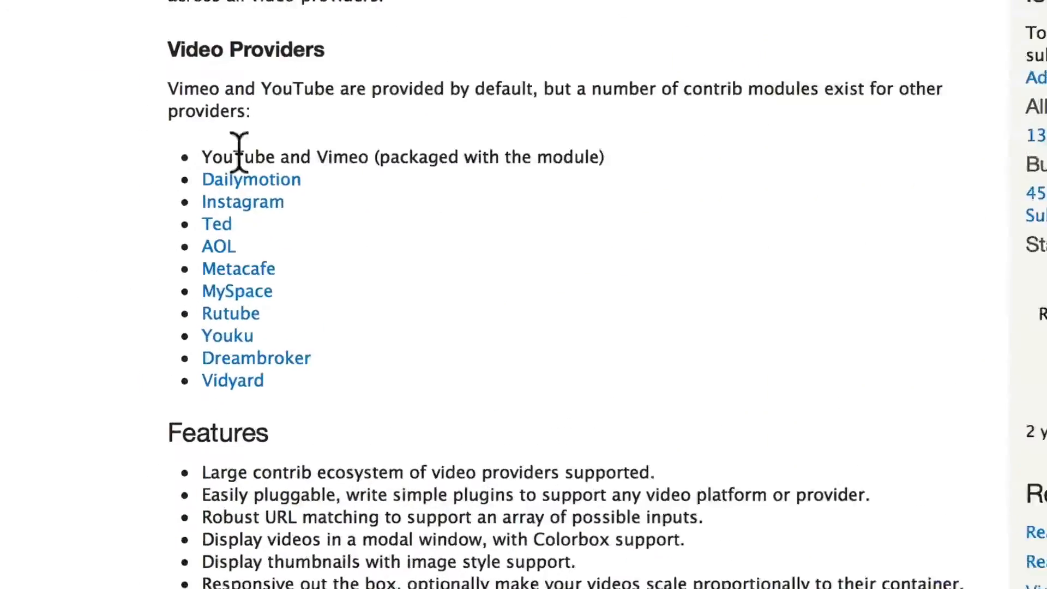
scroll(down, 3)
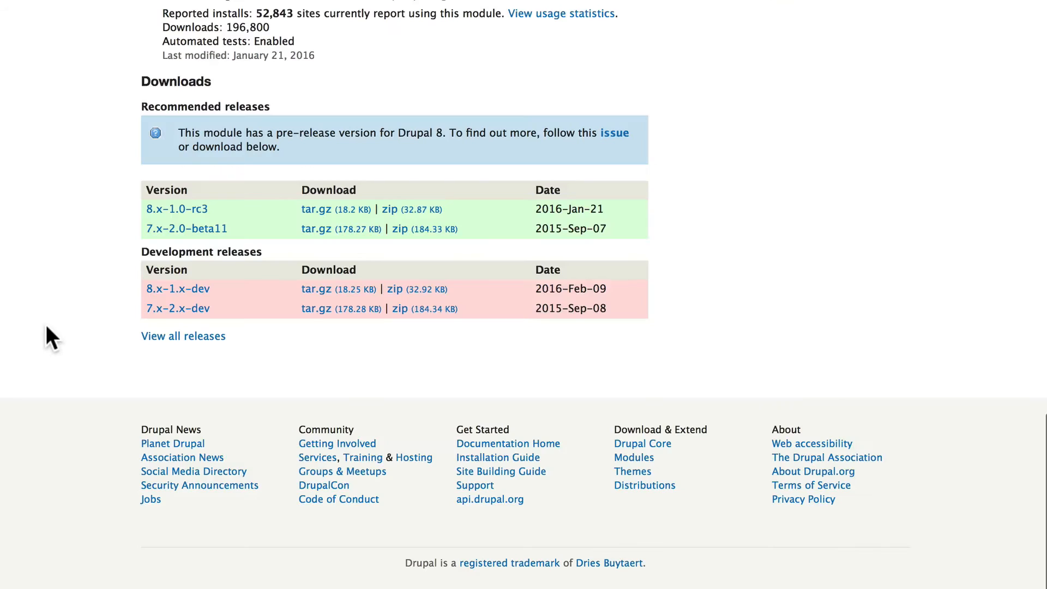
mouse_move(315, 228)
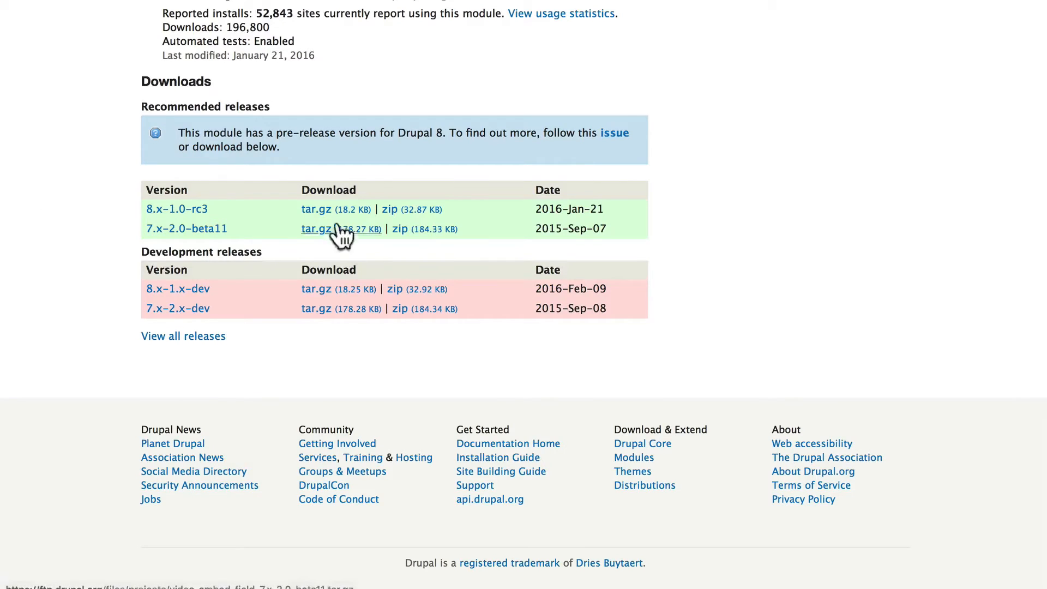
right_click(315, 210)
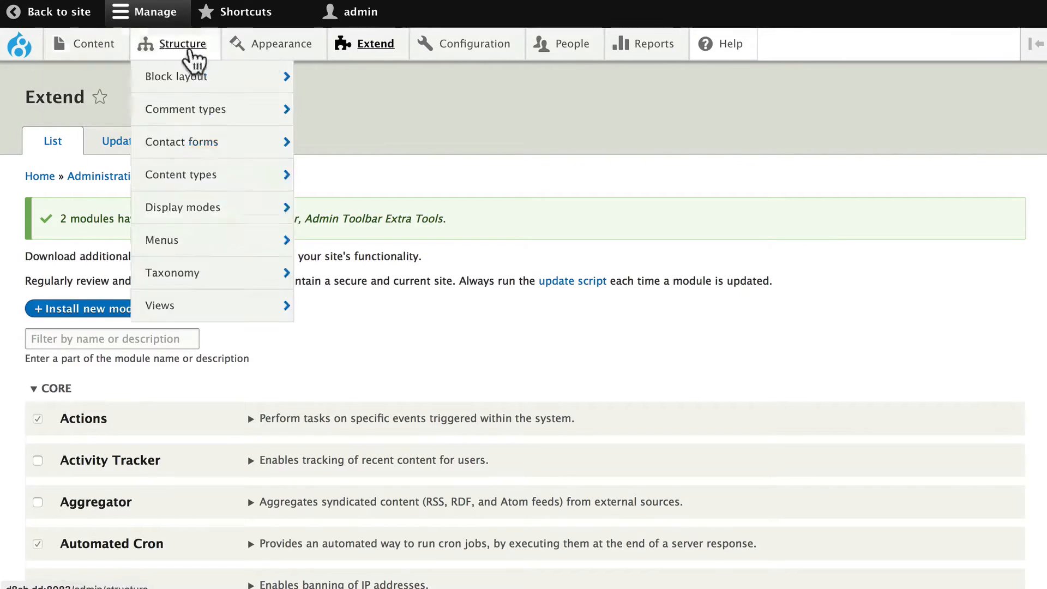
click(375, 44)
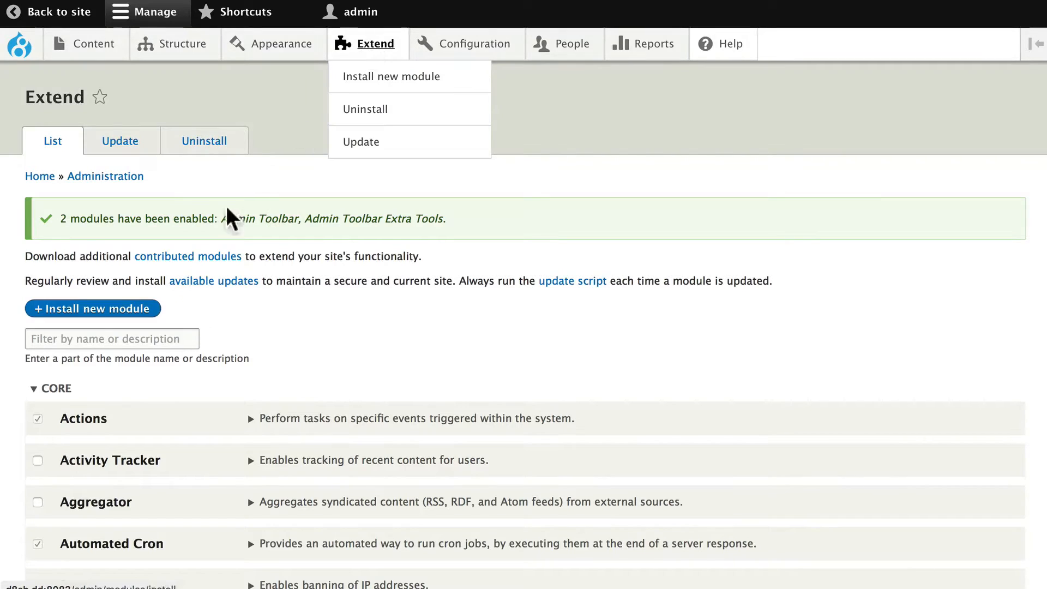
click(390, 77)
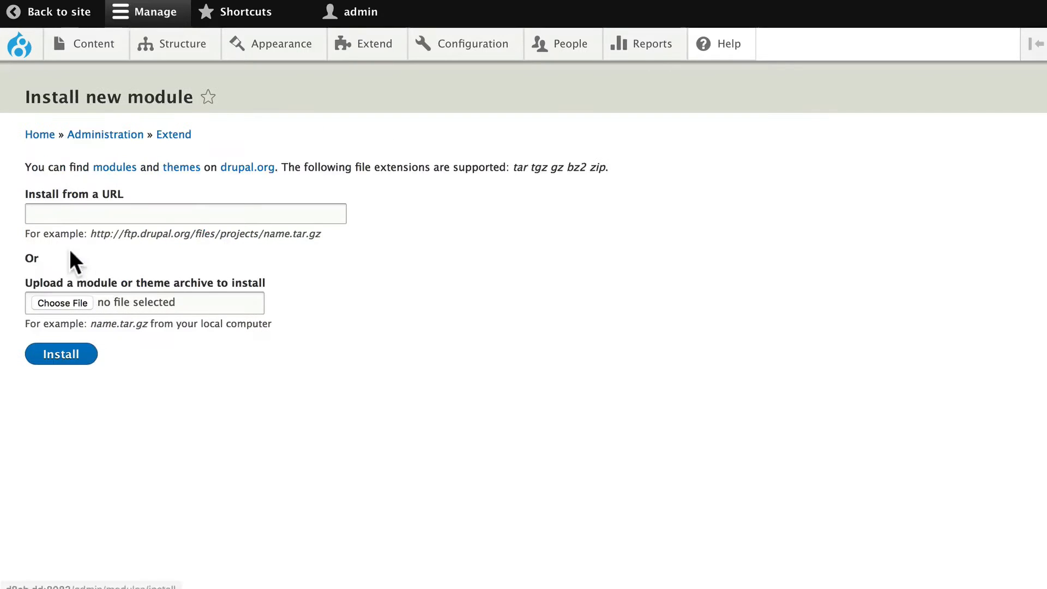
text(https://ftp.drupal.org/files/projects/video_embed_field-8.x-1.0-rc3.tar.gz)
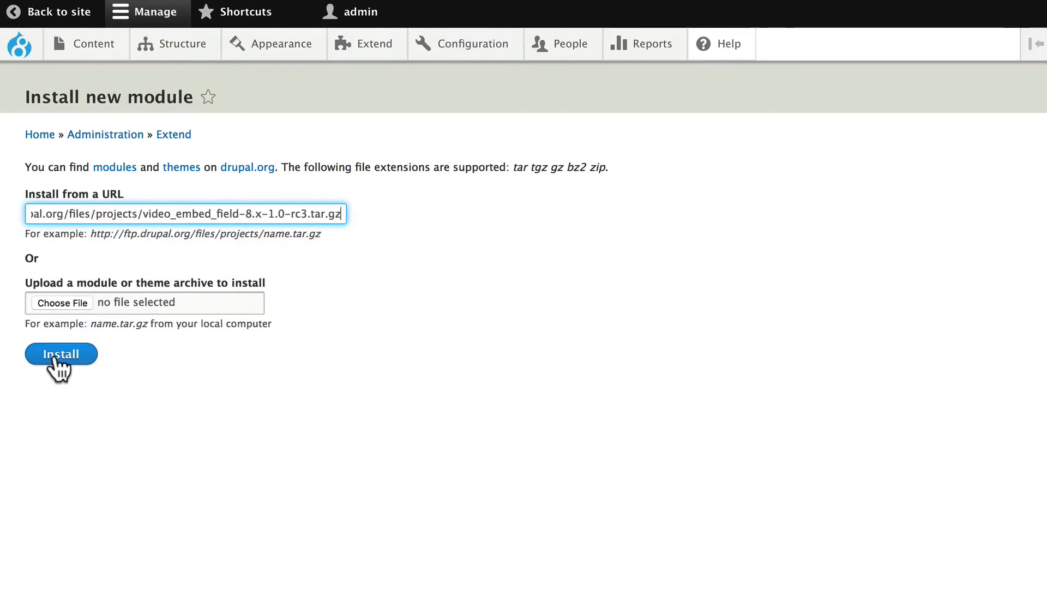
click(61, 354)
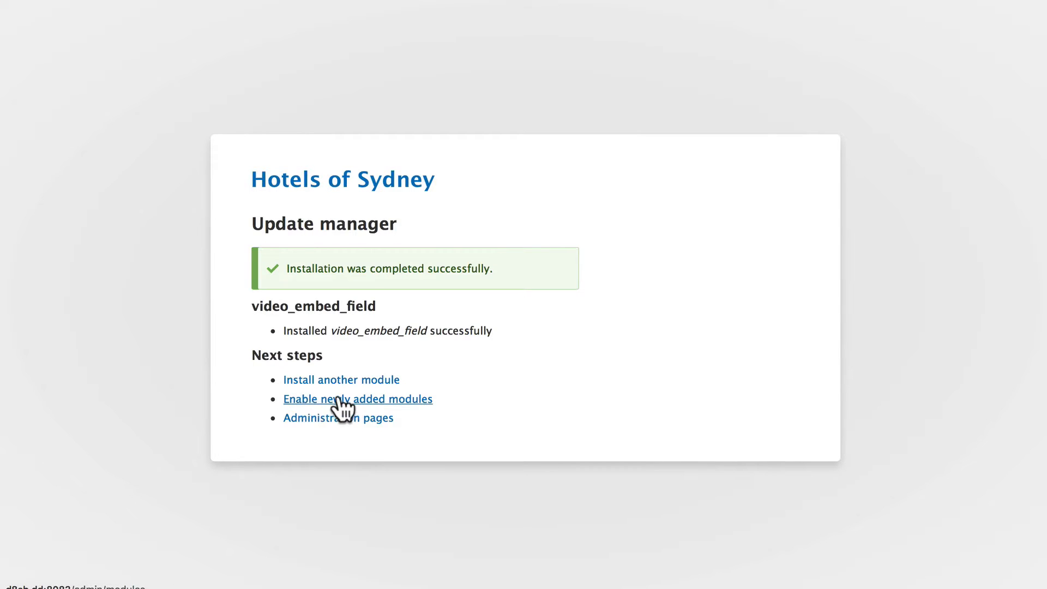
Tick Video Embed Field under Field Types in the module list and install it.
click(357, 400)
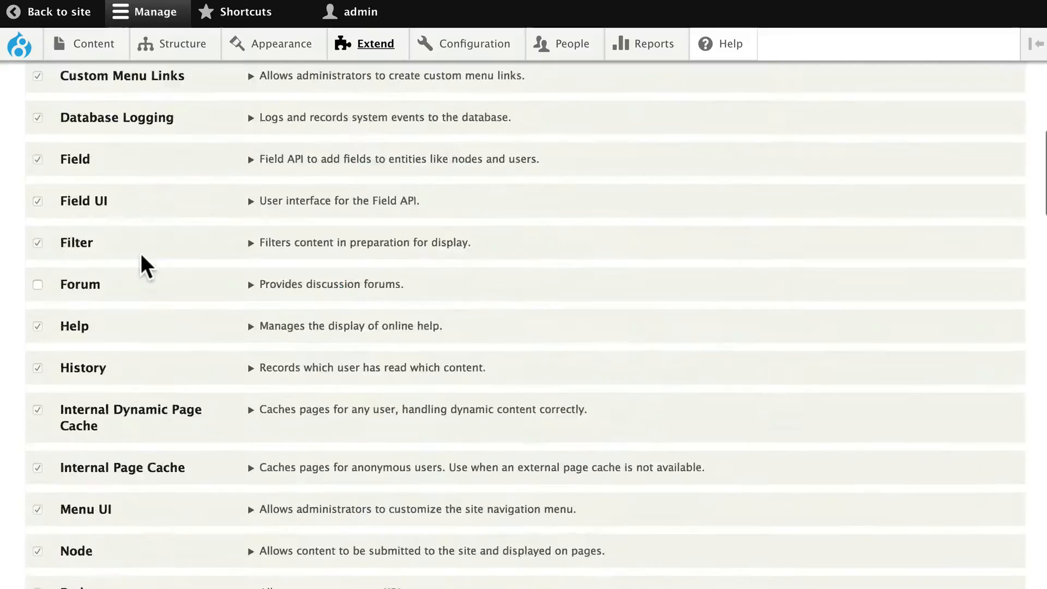
scroll(down, 3)
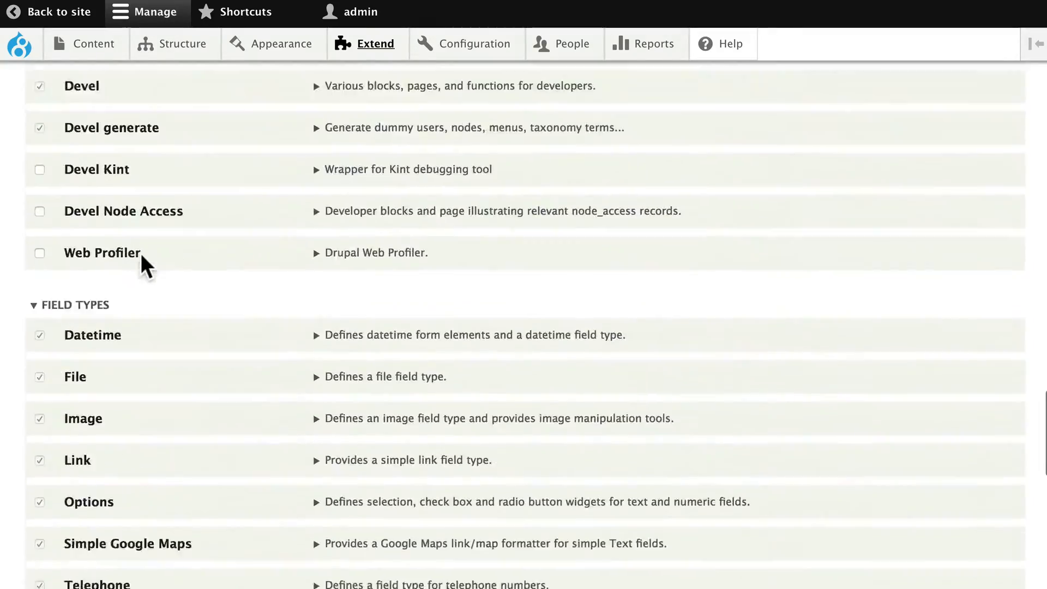
scroll(down, 3)
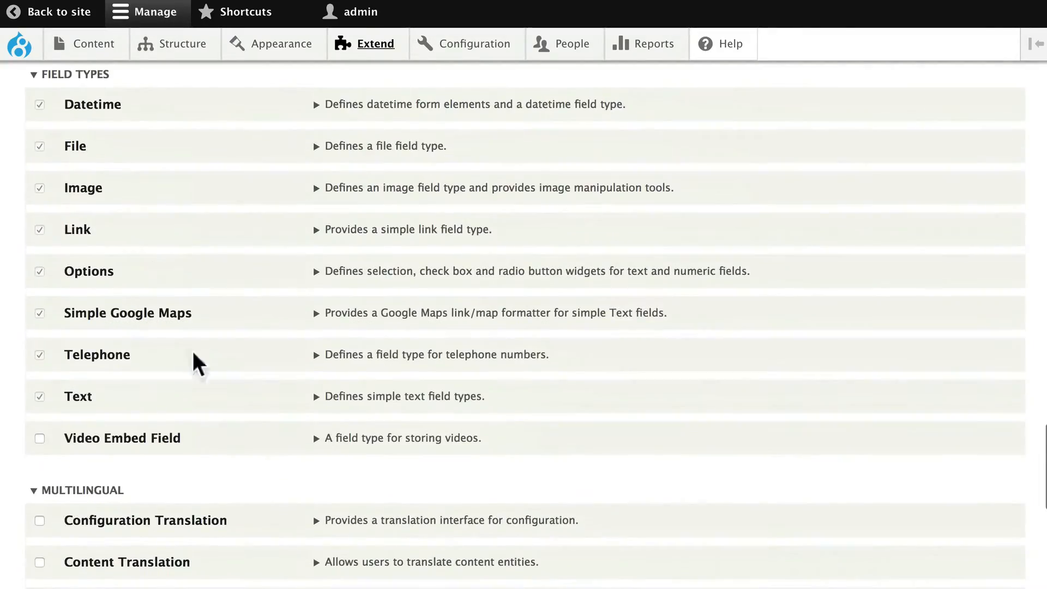
click(39, 439)
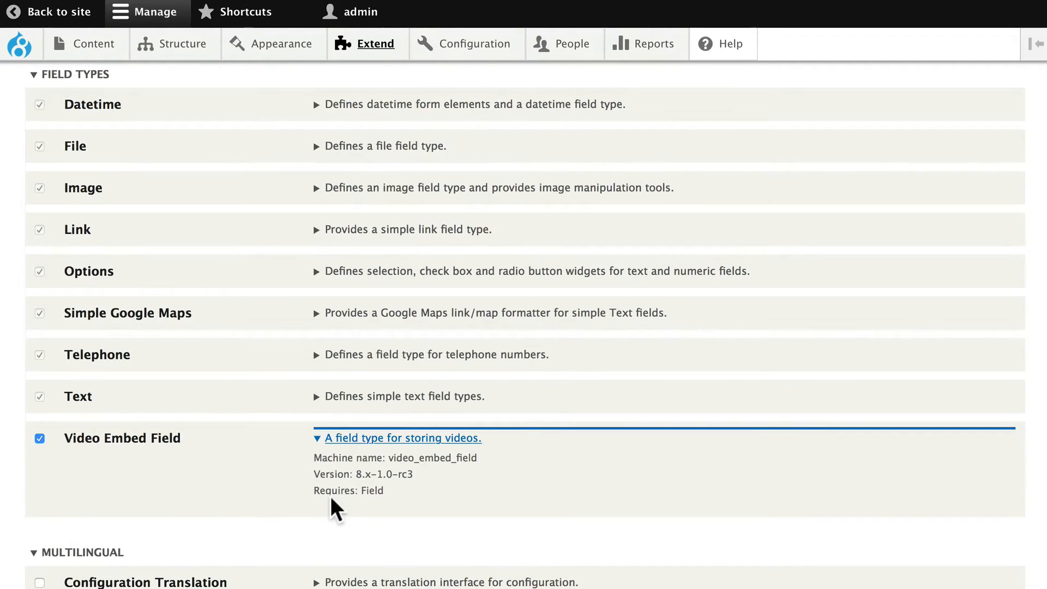
mouse_move(193, 494)
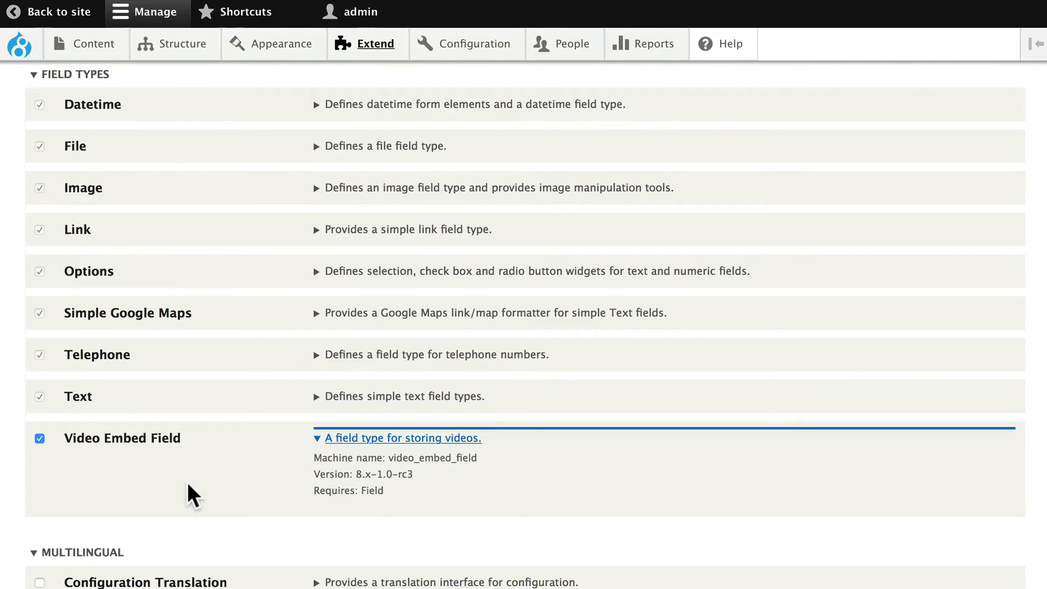
scroll(down, 3)
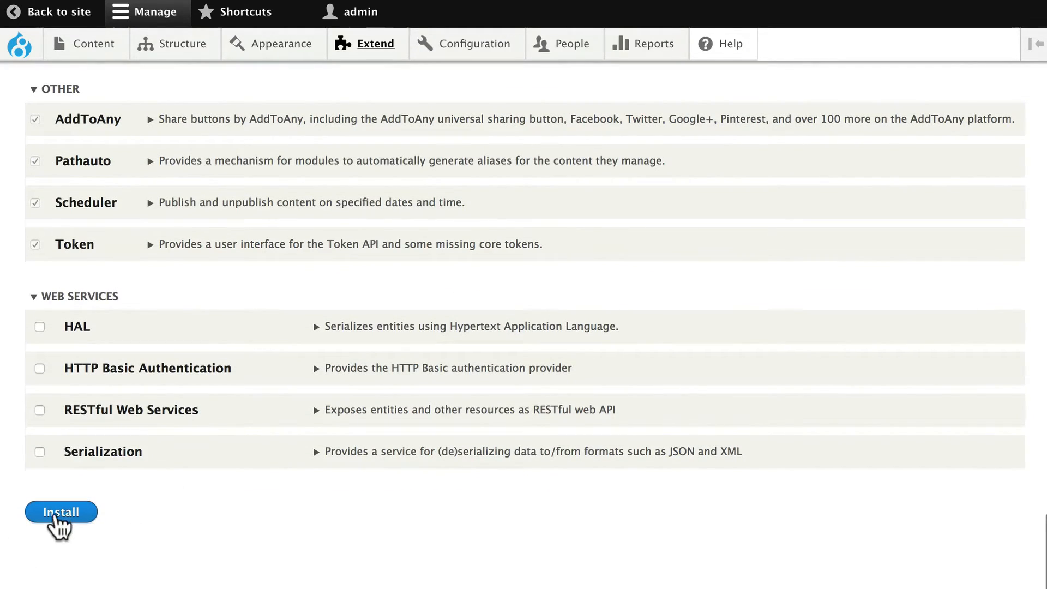
mouse_move(189, 573)
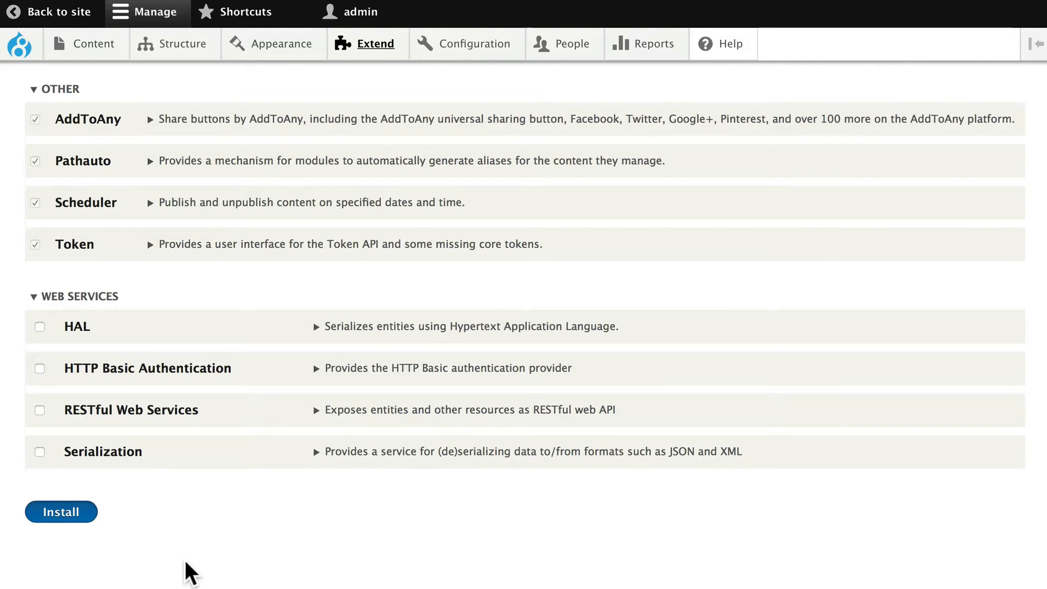
click(61, 512)
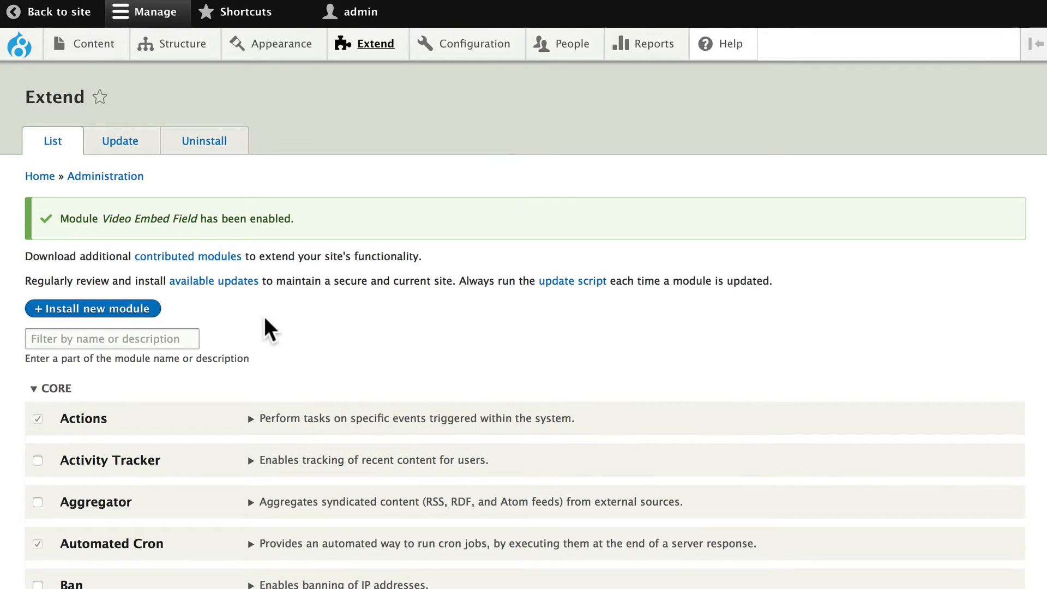
mouse_move(535, 3)
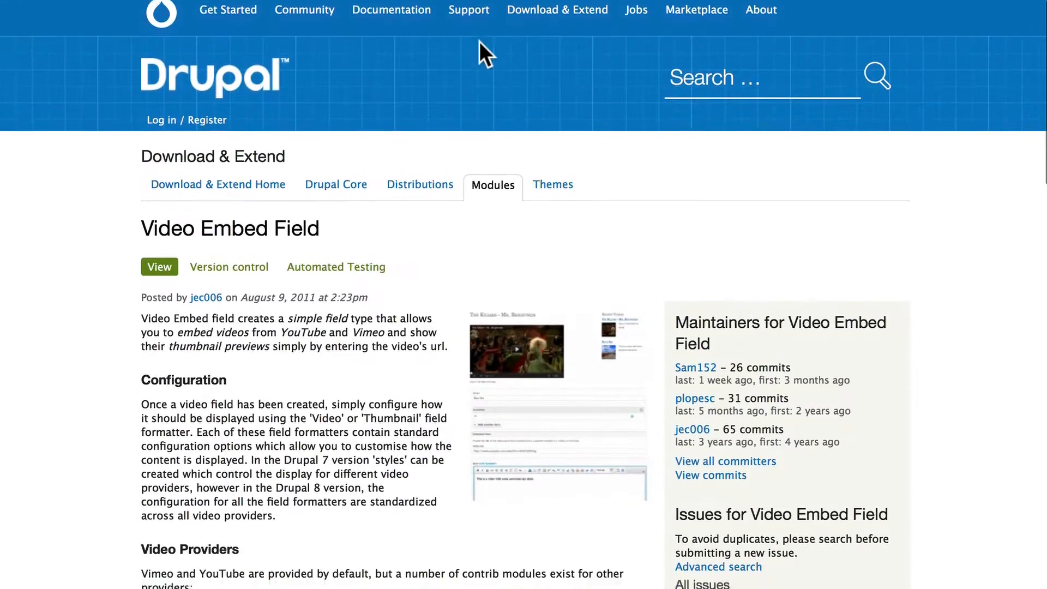
scroll(down, 3)
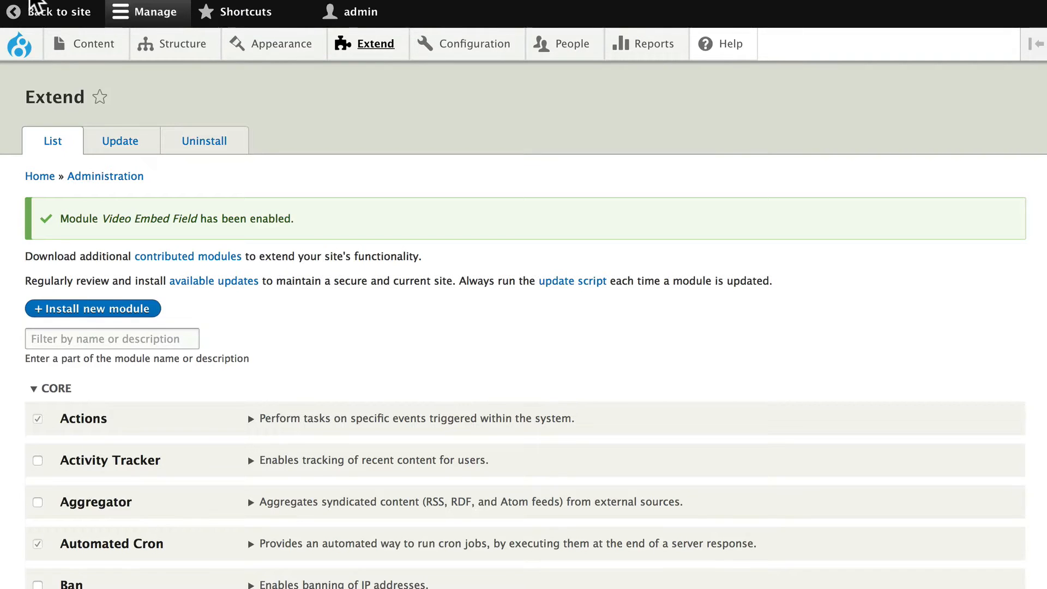
click(85, 43)
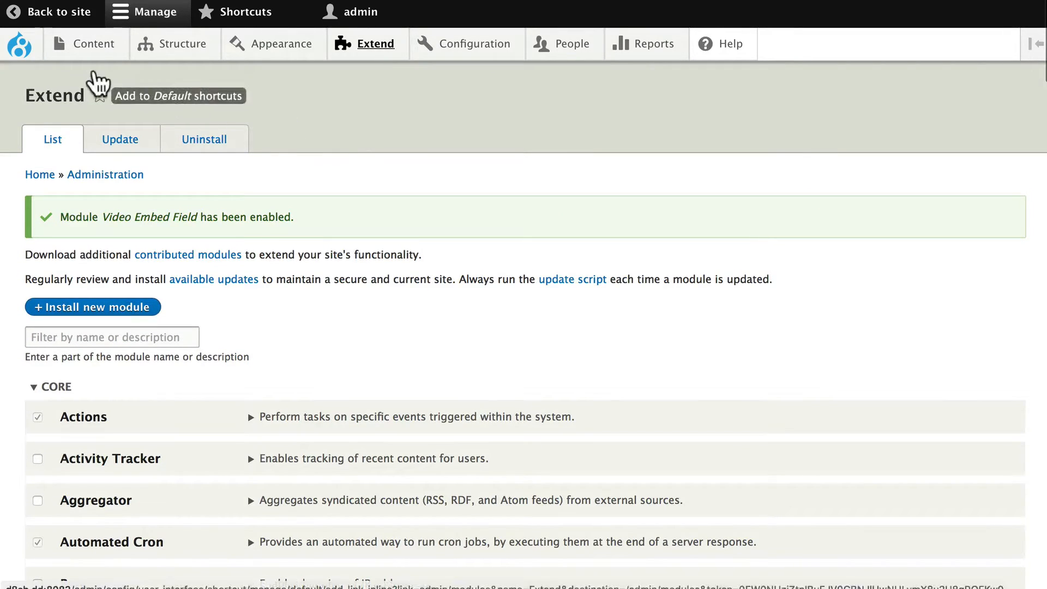
click(181, 44)
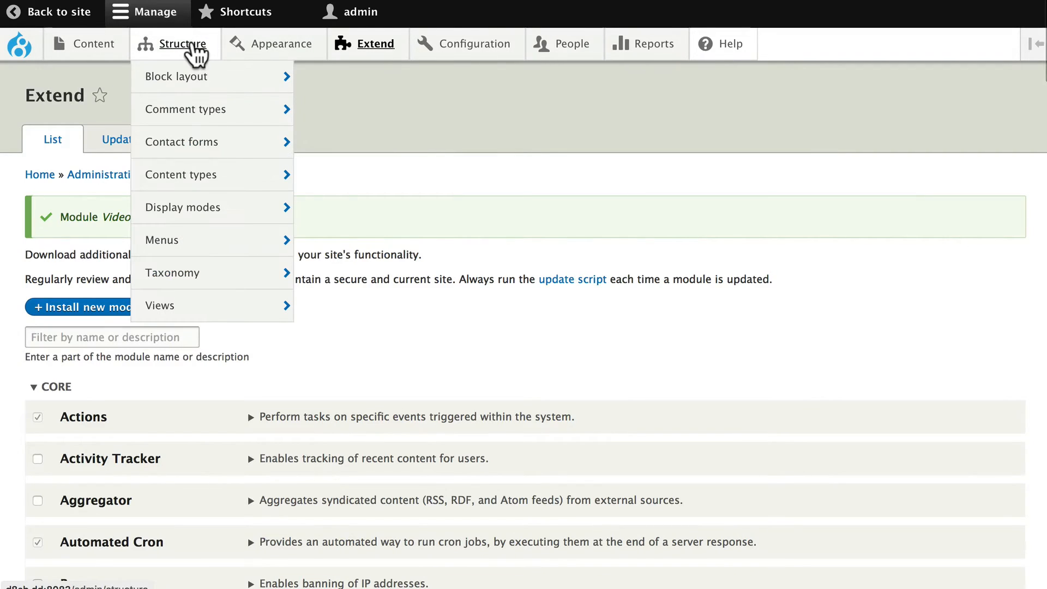
mouse_move(181, 174)
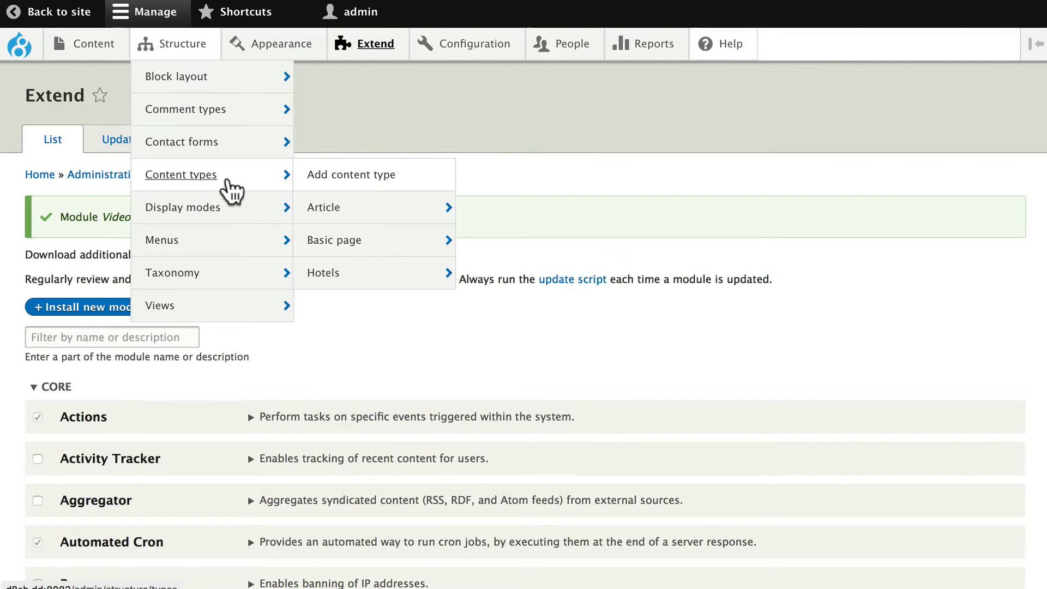
mouse_move(180, 175)
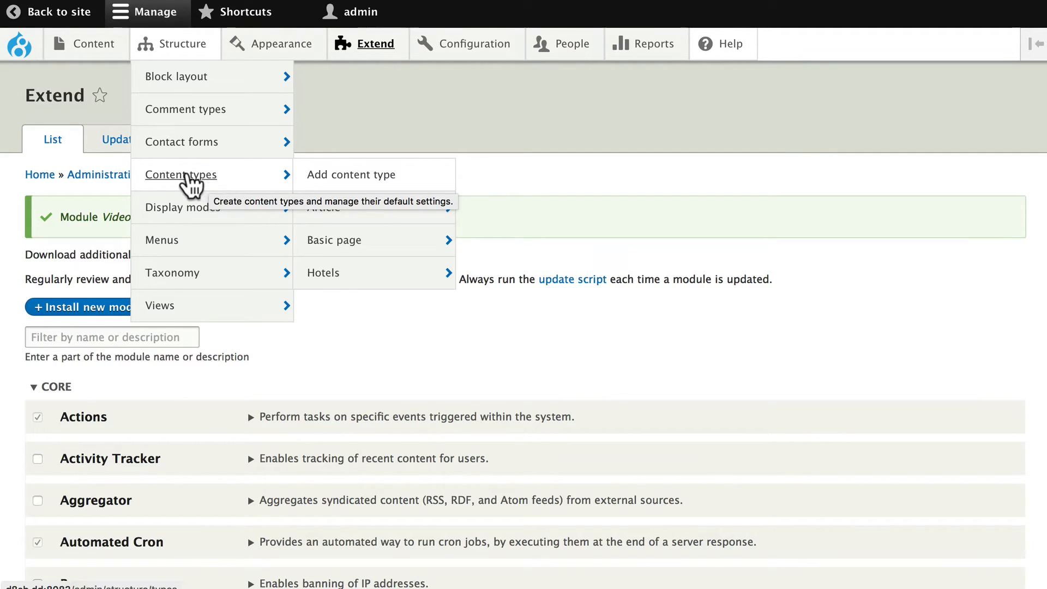
mouse_move(323, 273)
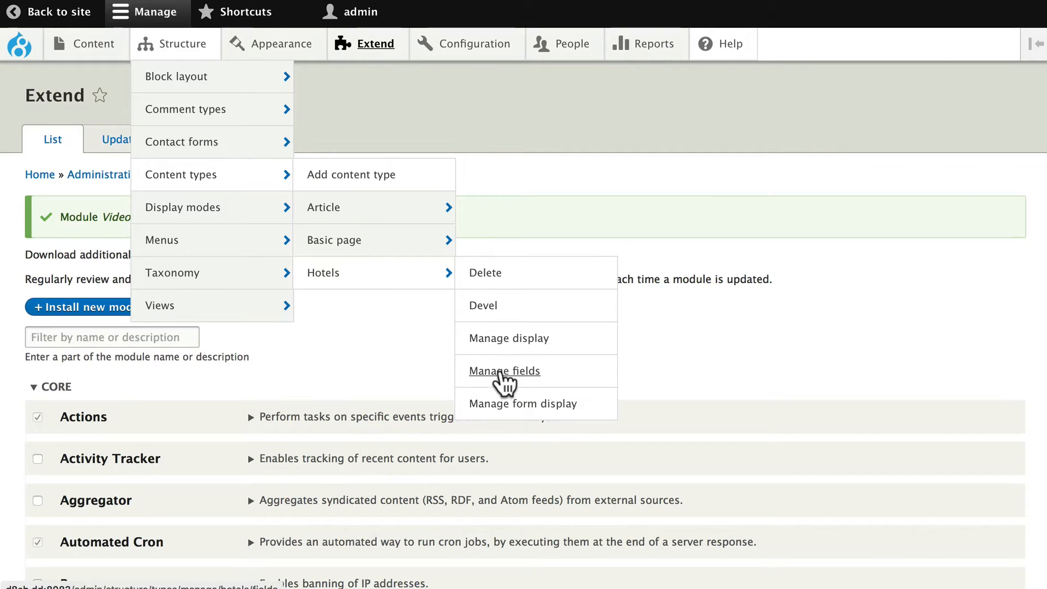
Go to Manage fields for Hotels and begin adding a new field.
click(504, 371)
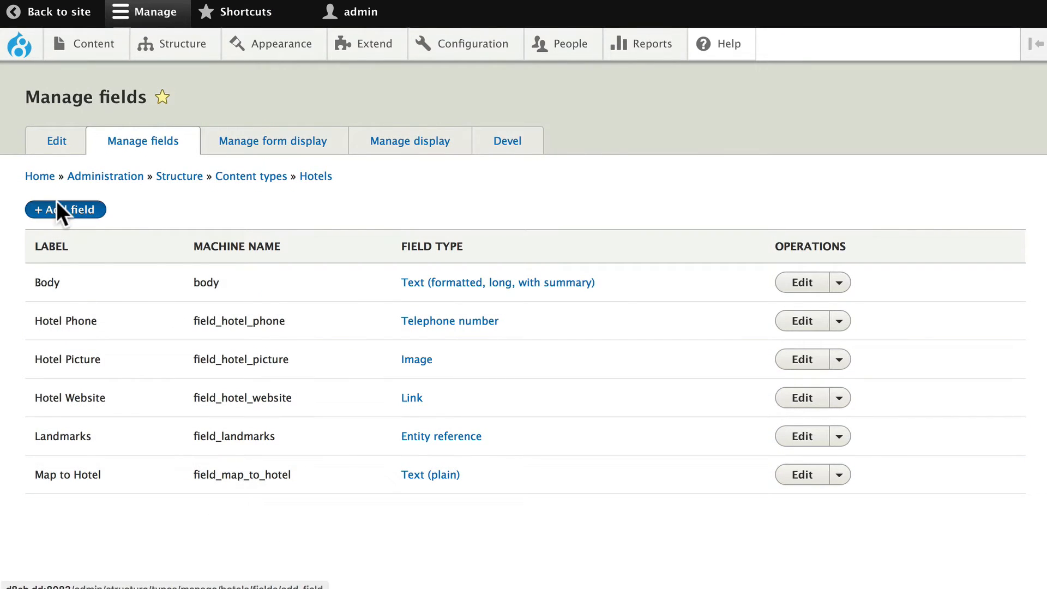
click(65, 210)
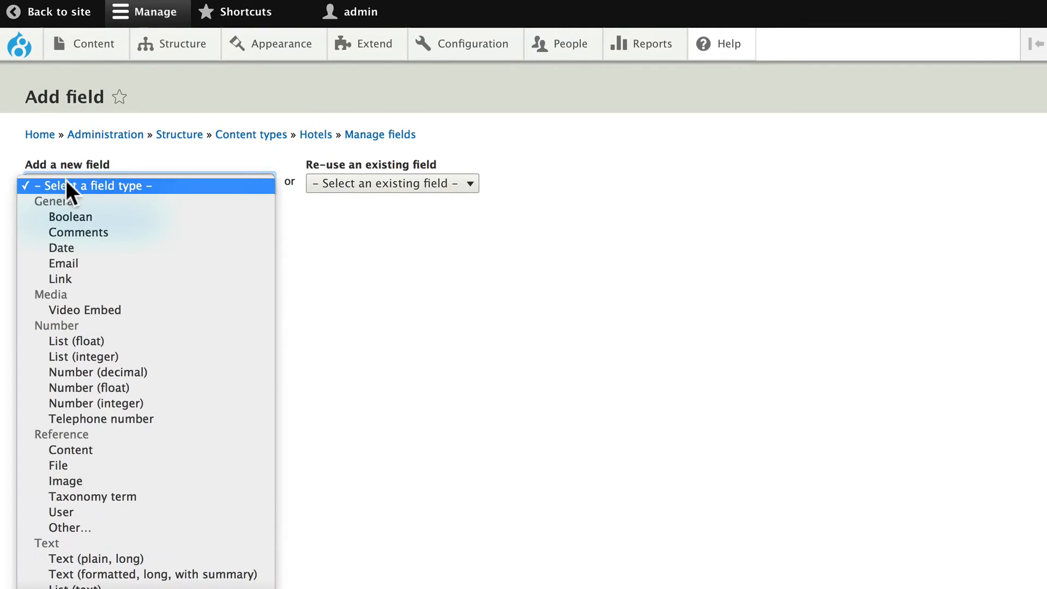
mouse_move(97, 308)
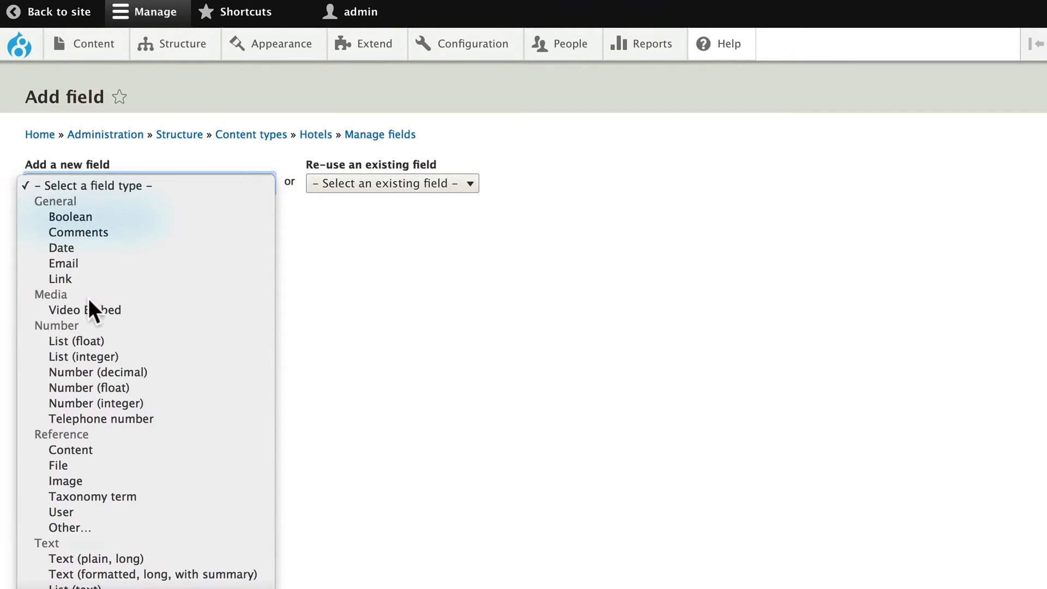
Choose the Video Embed field type, label it Hotel Video, and save to continue.
click(85, 309)
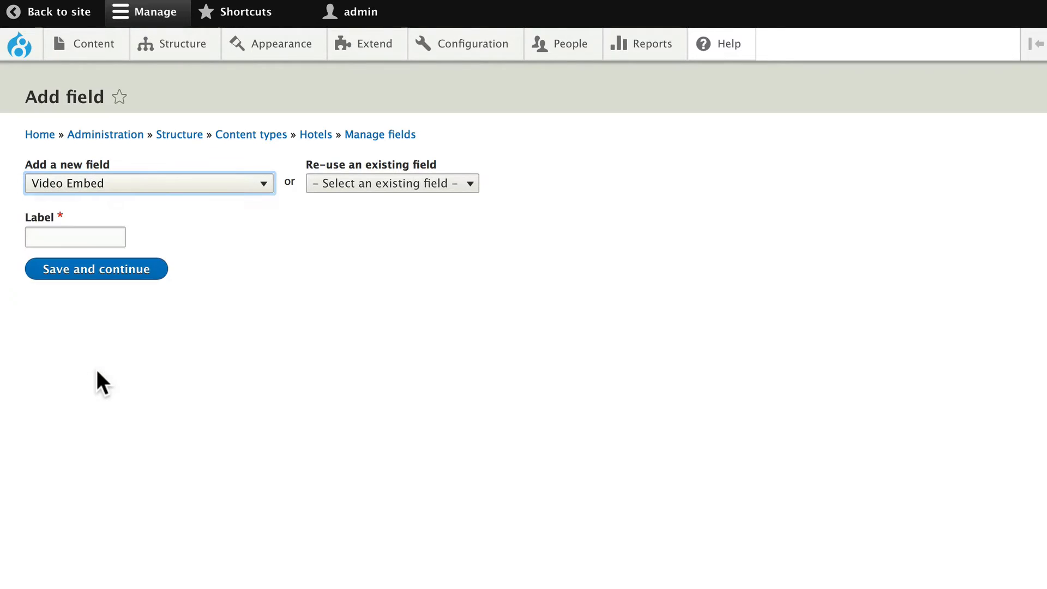
text(H)
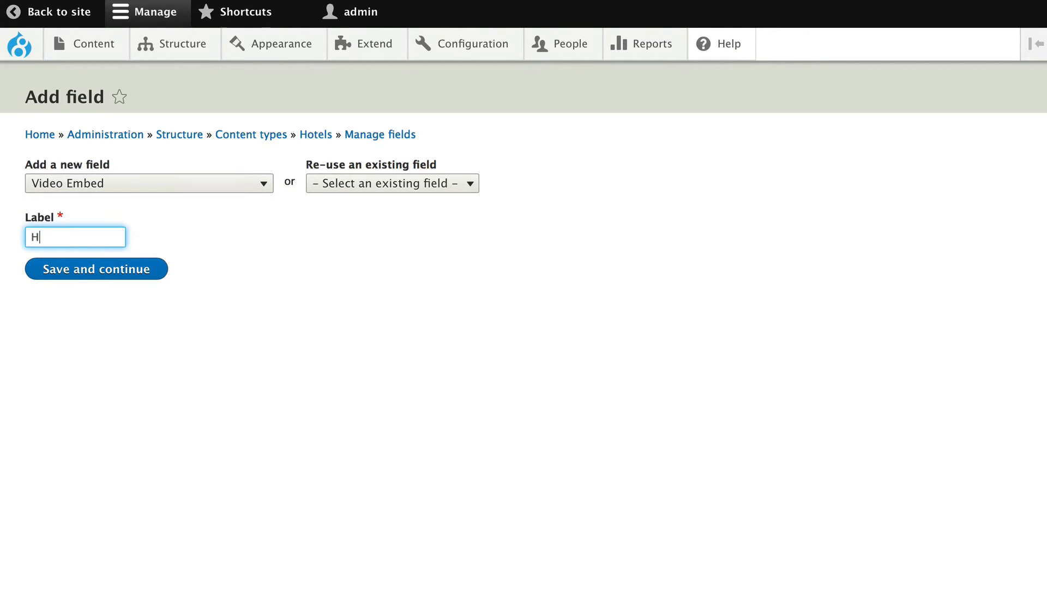
text(otel Video)
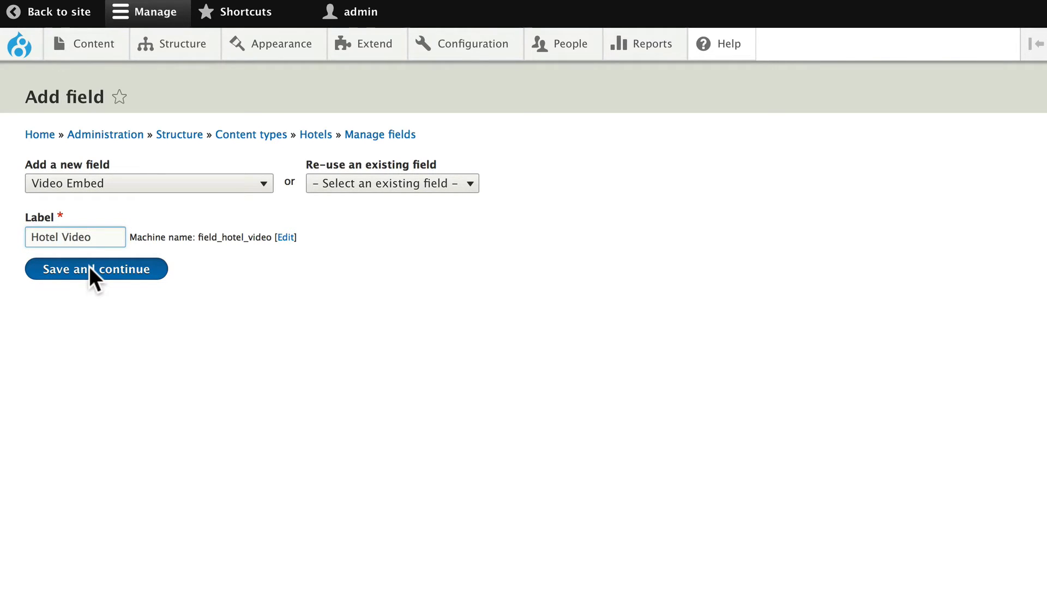
click(96, 268)
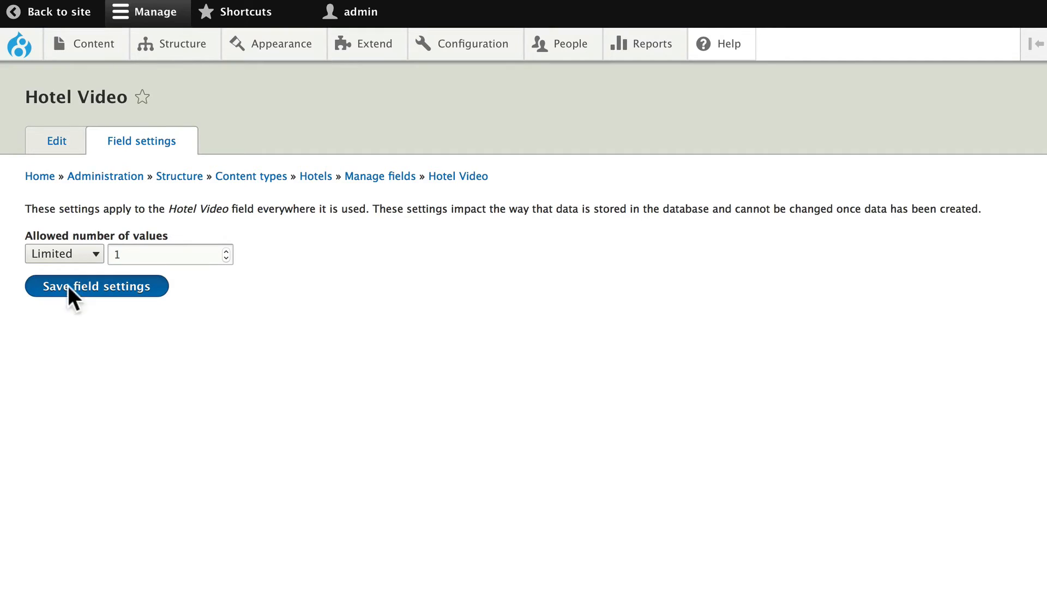
Keep Hotel Video limited to 1 value with no provider restriction and save its settings.
click(96, 286)
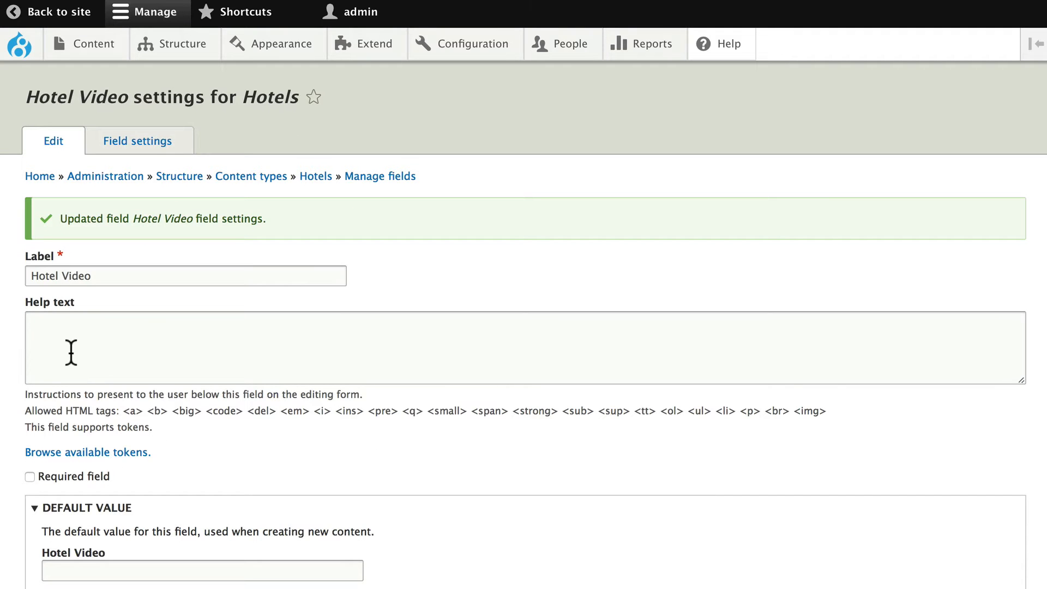
scroll(down, 3)
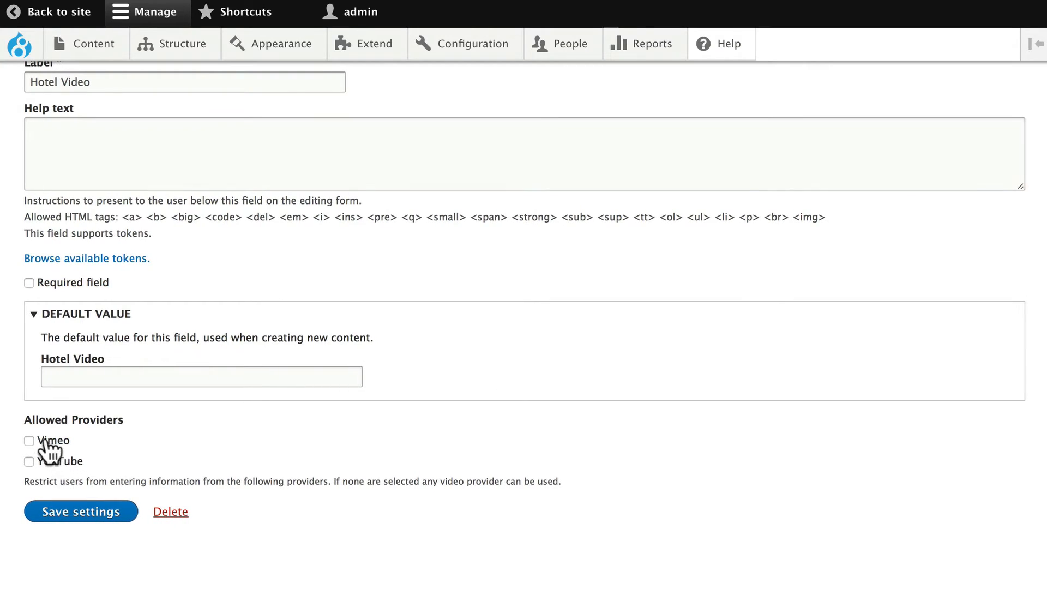
mouse_move(31, 449)
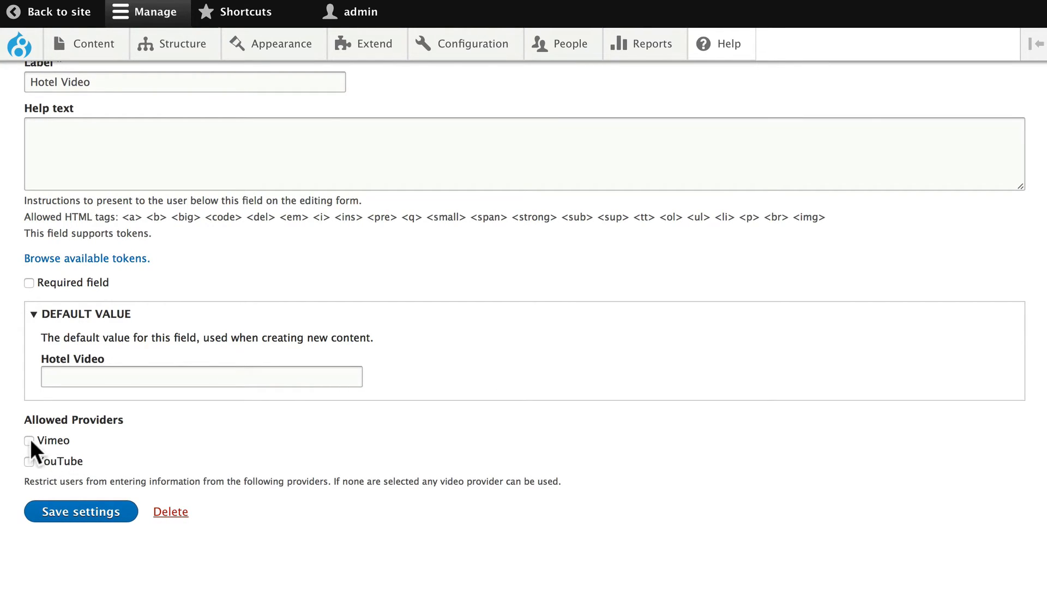
mouse_move(37, 478)
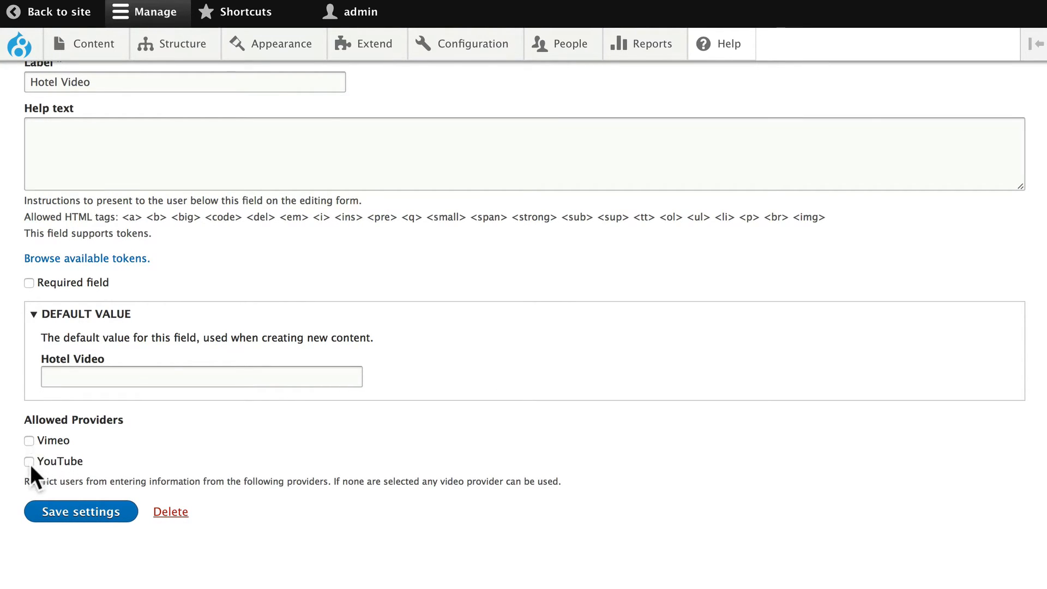
mouse_move(80, 480)
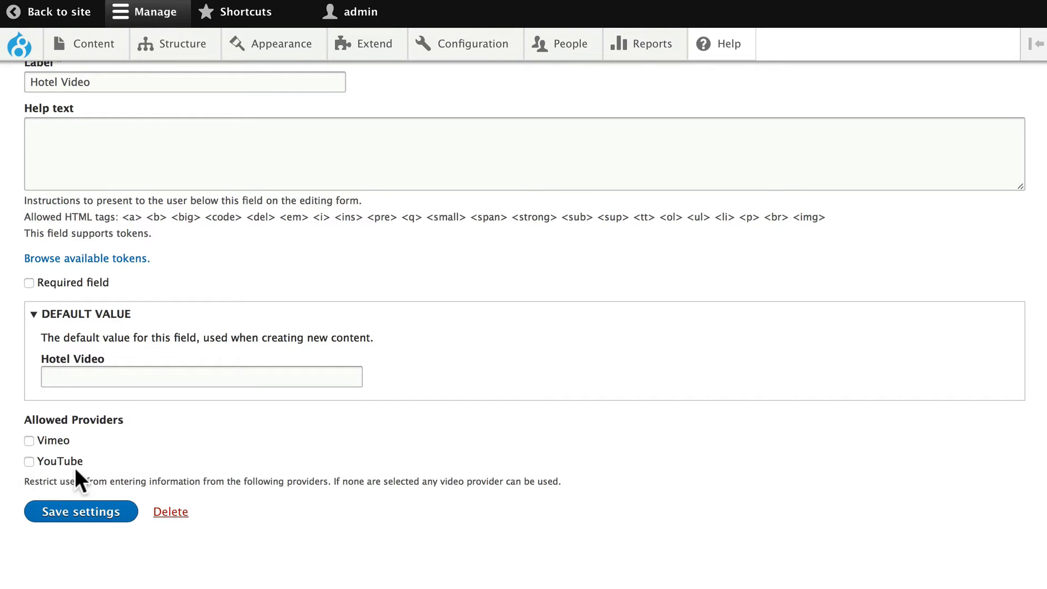
mouse_move(85, 482)
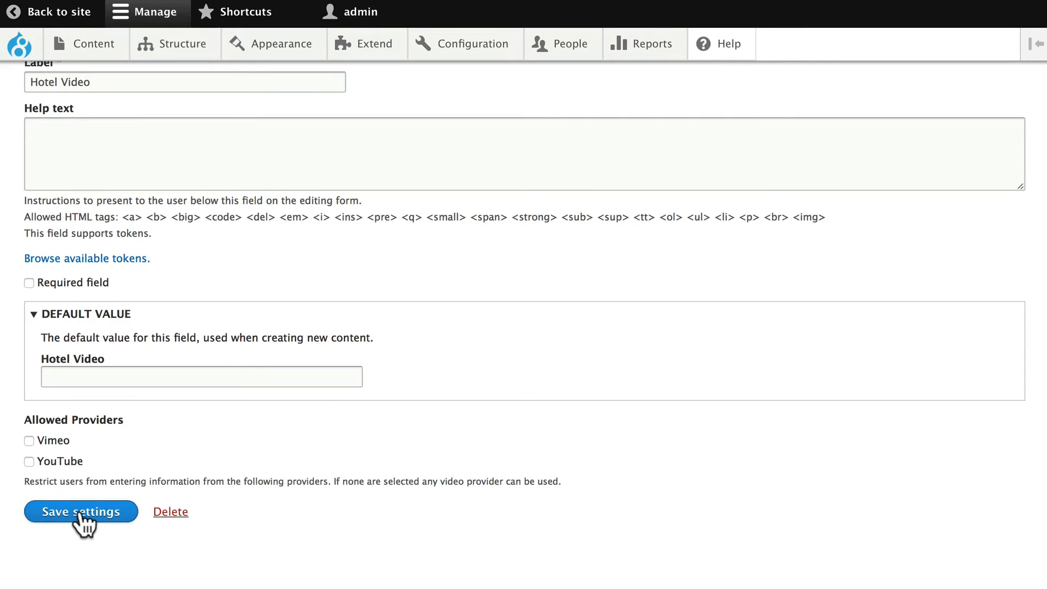
click(80, 511)
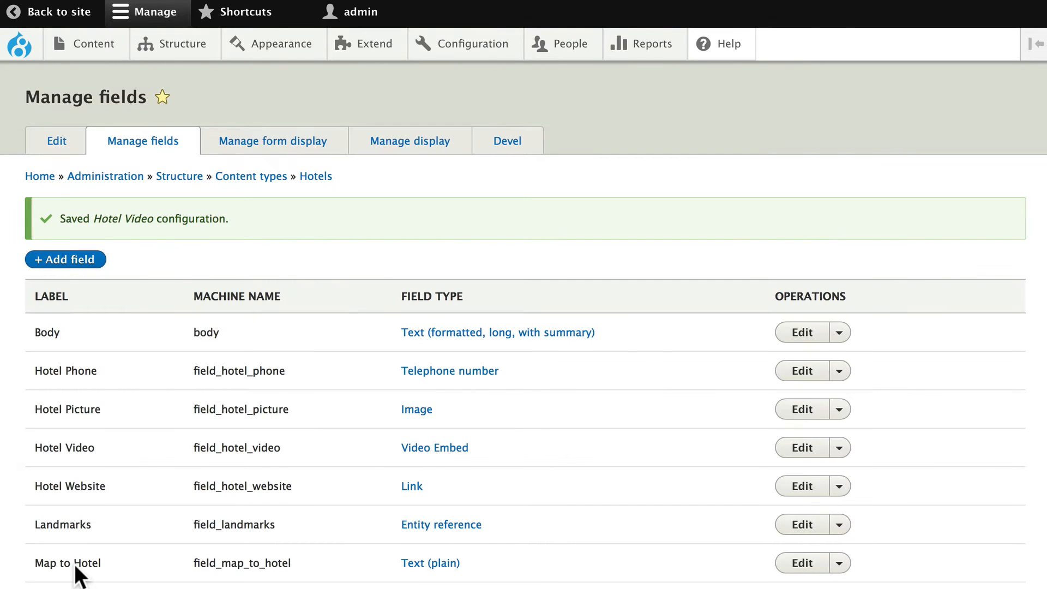
Return to the site and bring up the Content administration list.
scroll(down, 3)
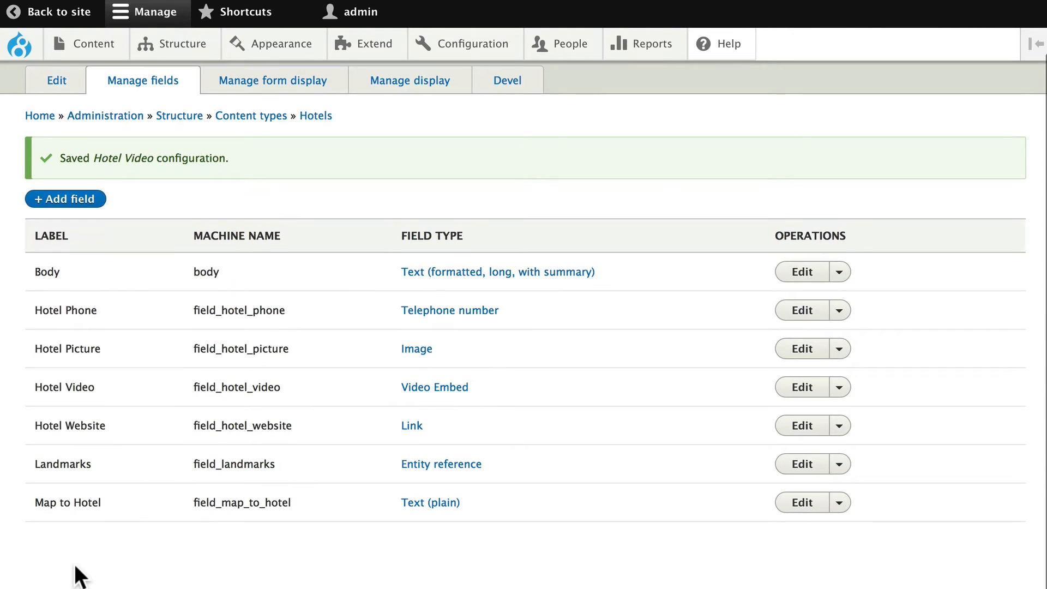
click(85, 44)
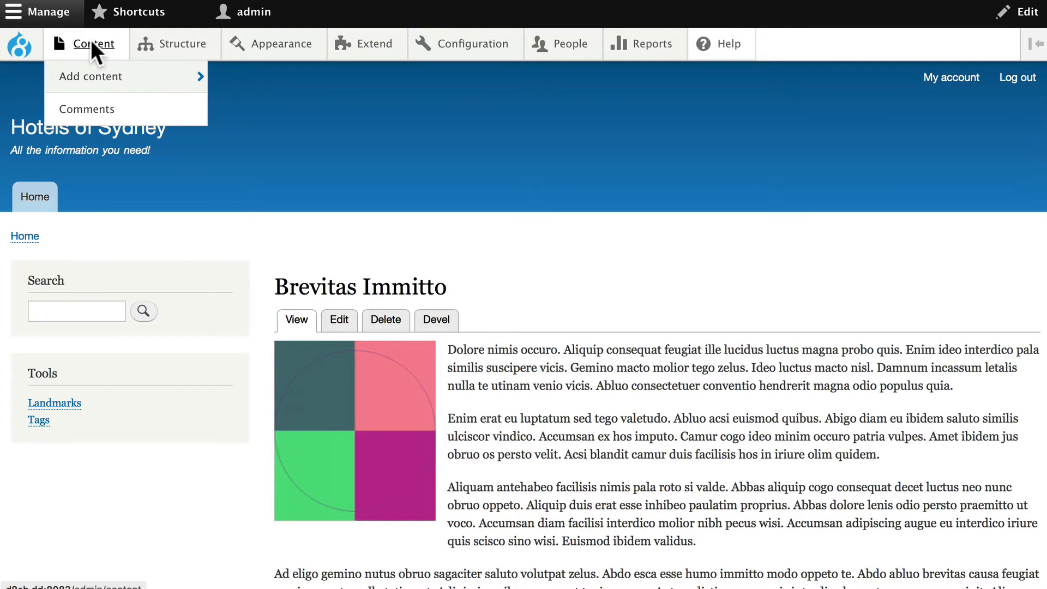
click(95, 43)
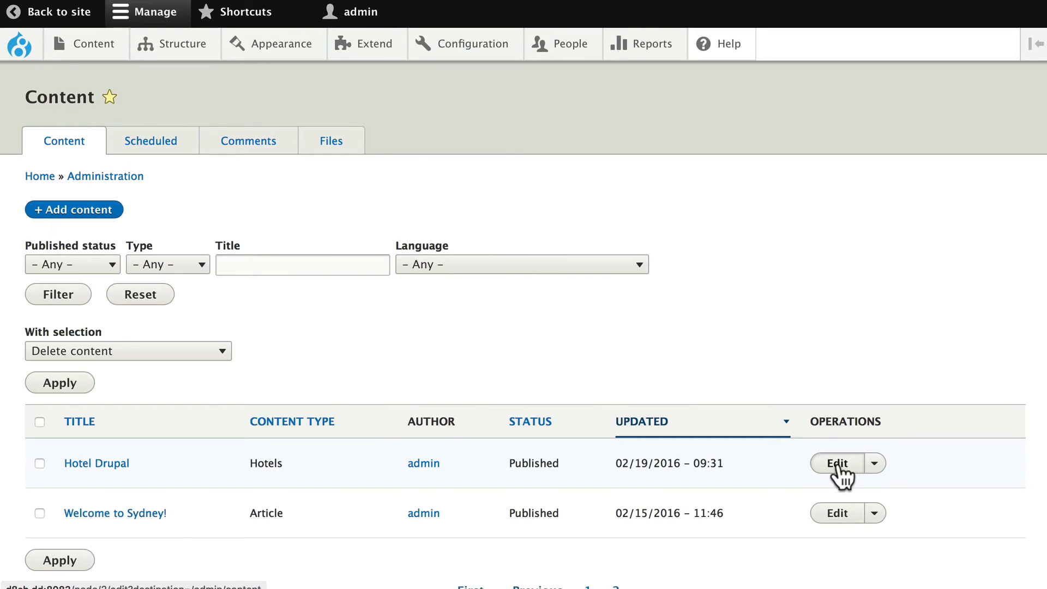
click(837, 464)
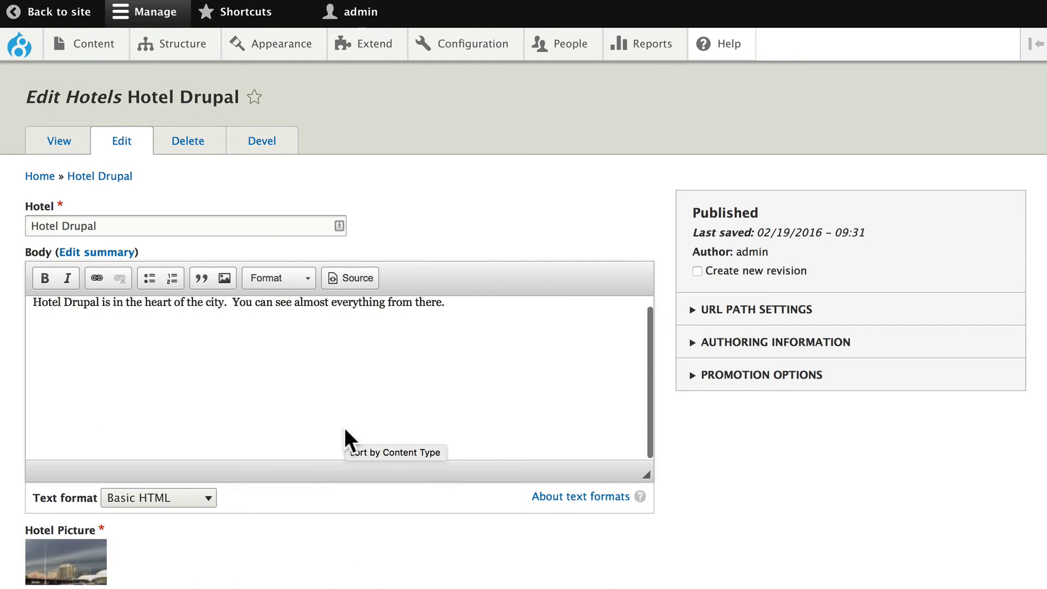
scroll(down, 3)
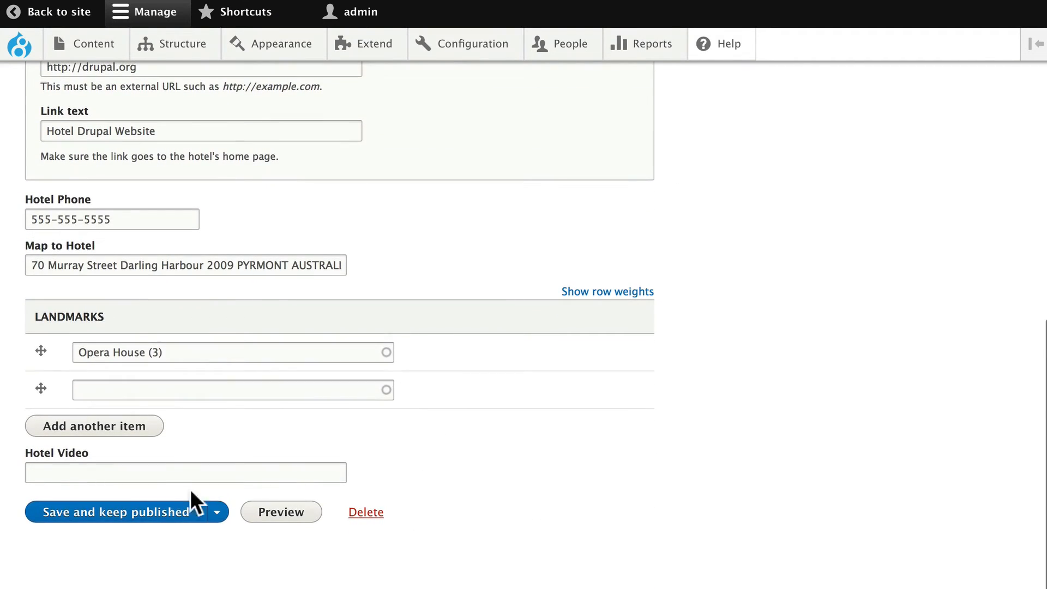
text(https://www.youtube.com/watch?v=-DYSucV1_9w)
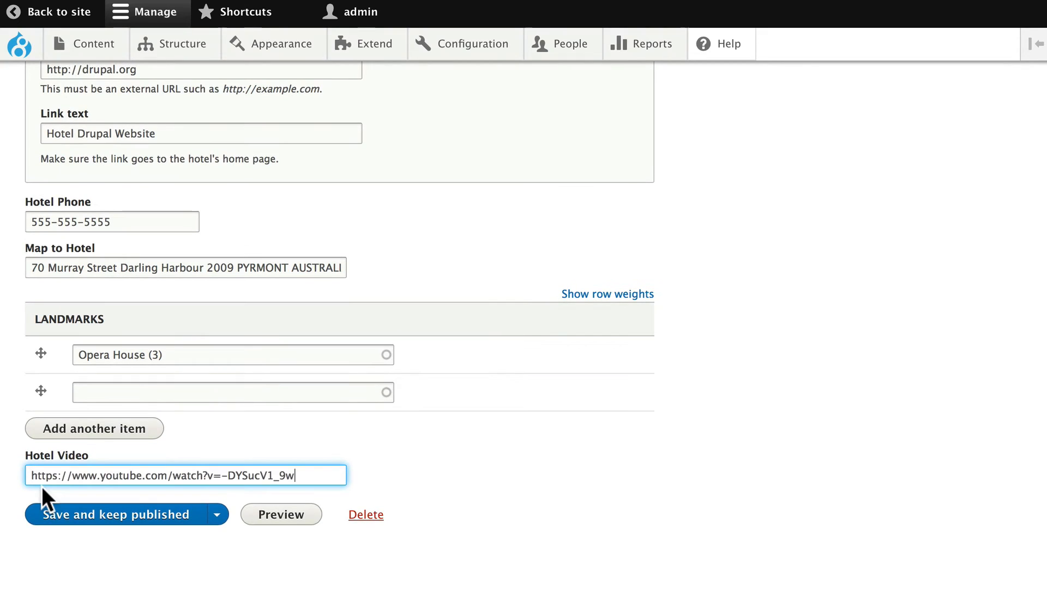
mouse_move(63, 504)
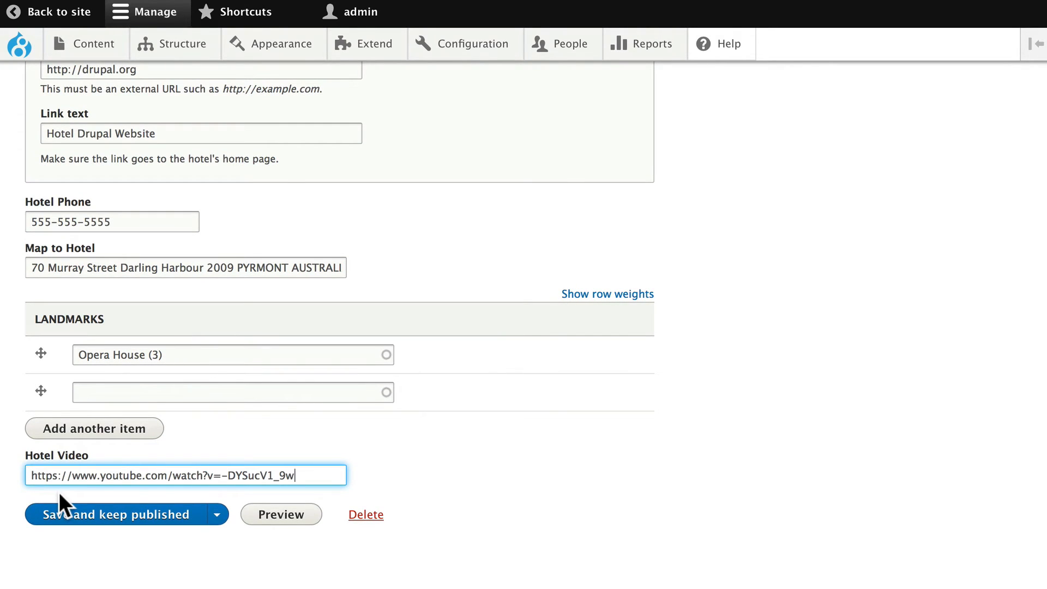
mouse_move(77, 534)
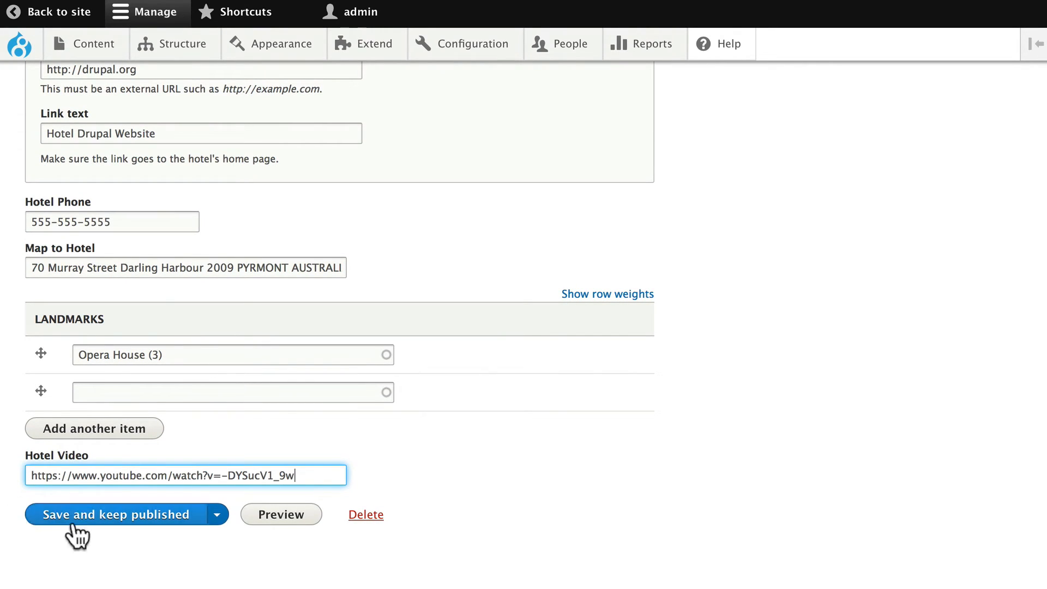
mouse_move(145, 528)
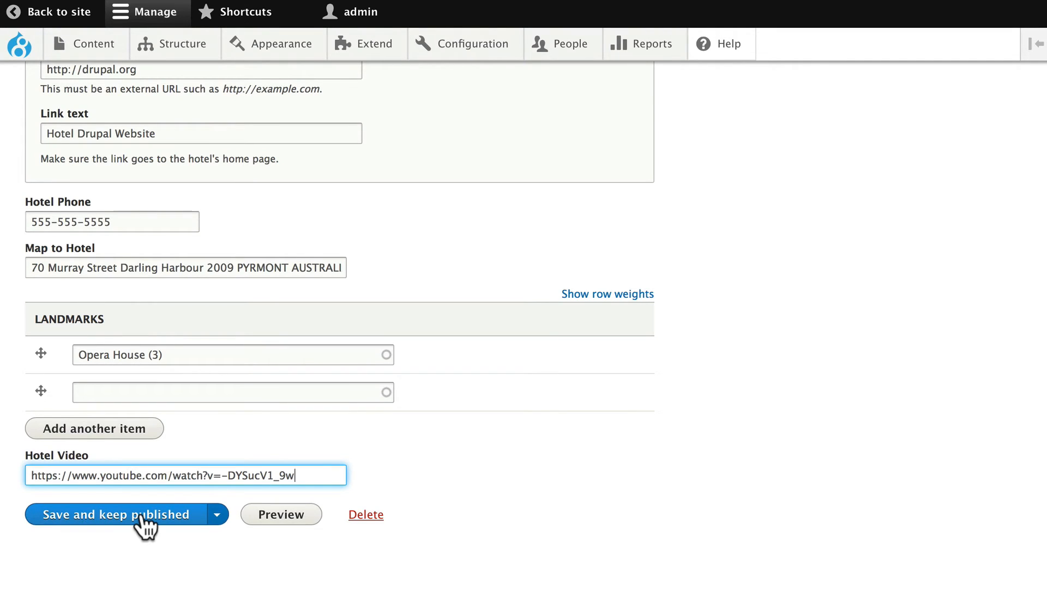
click(115, 514)
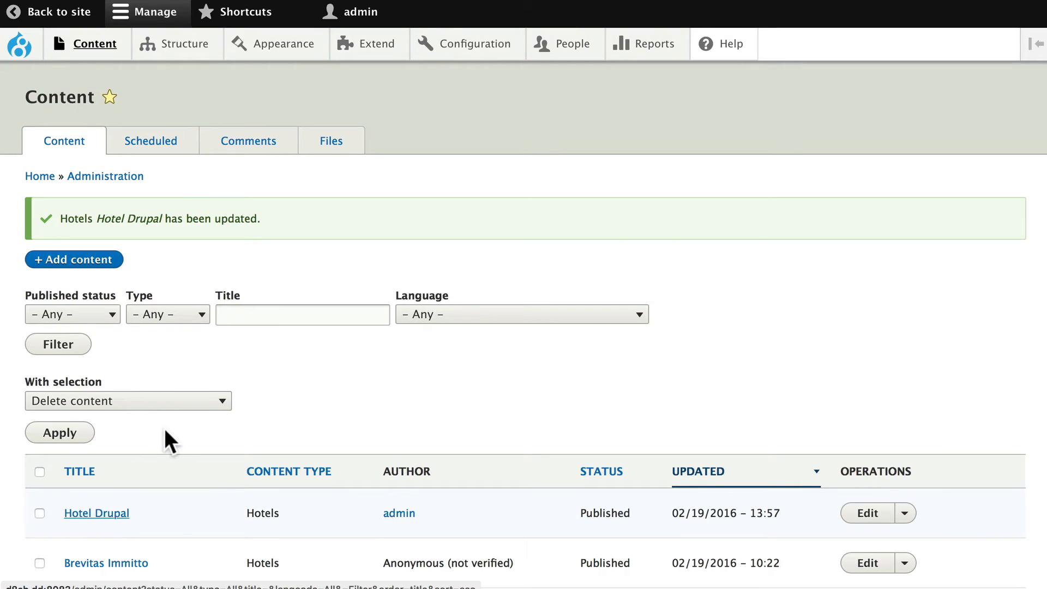
View the Hotel Drupal page's video thumbnail, then head to the Structure menu.
click(96, 512)
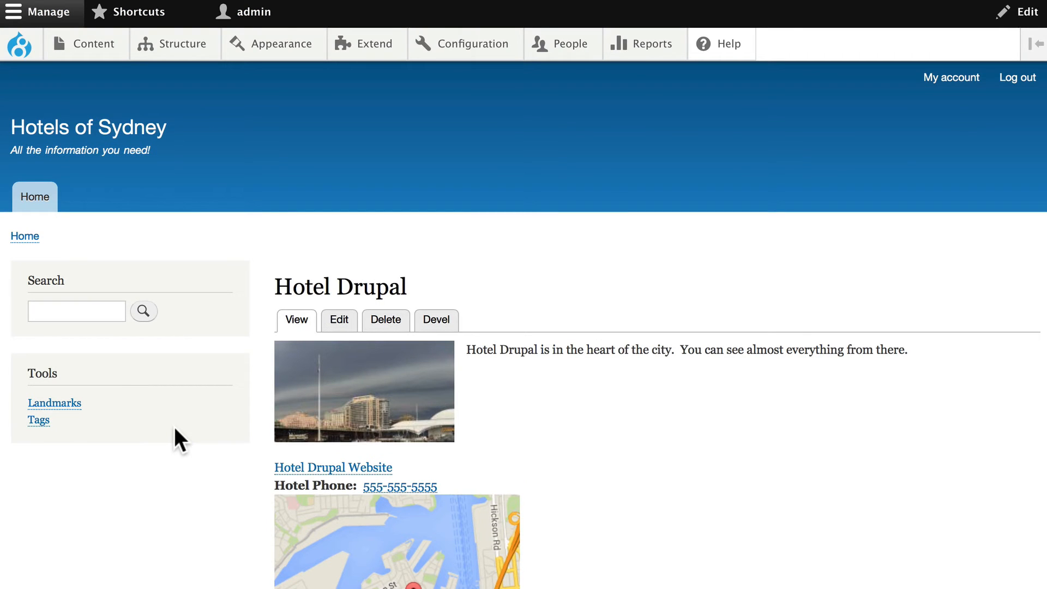
scroll(down, 3)
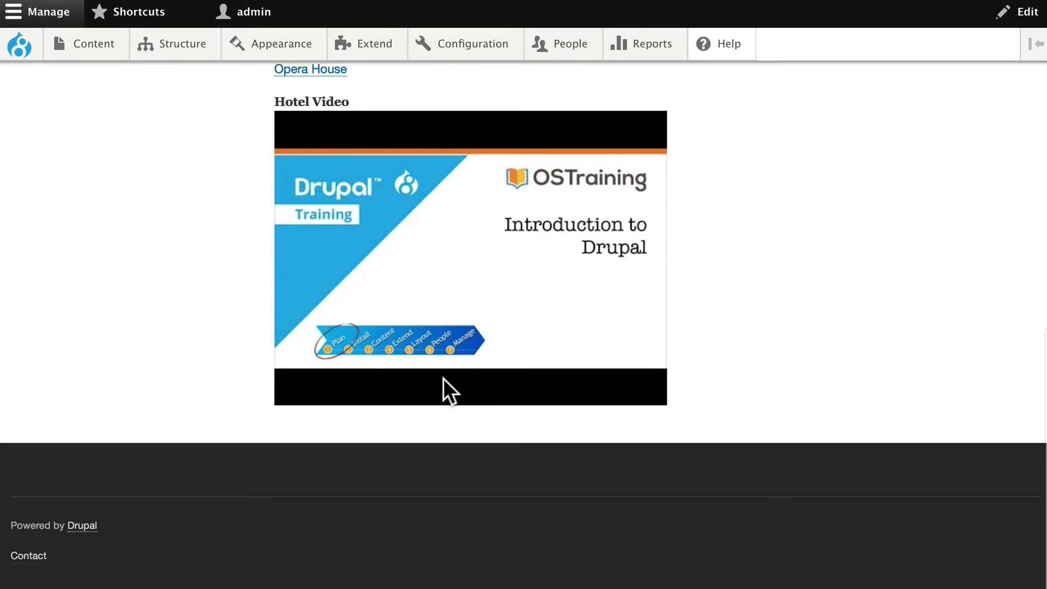
mouse_move(238, 320)
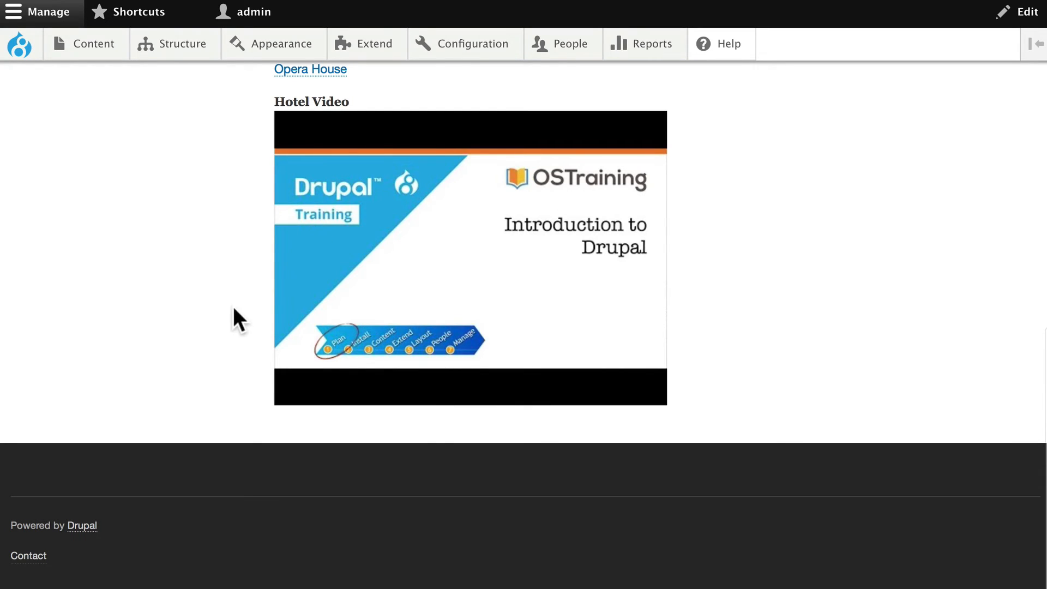
mouse_move(220, 175)
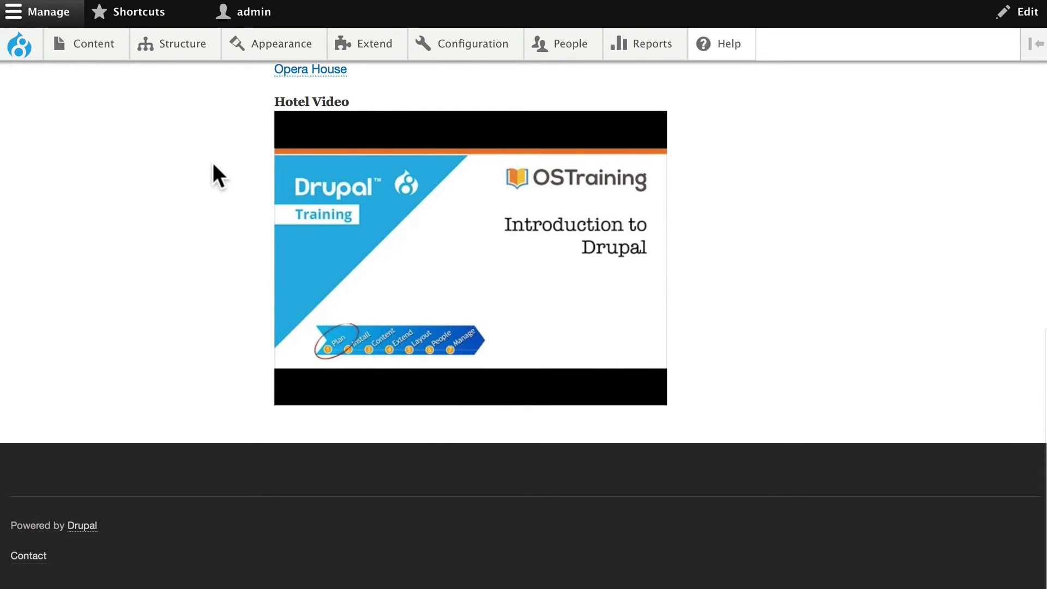
click(183, 44)
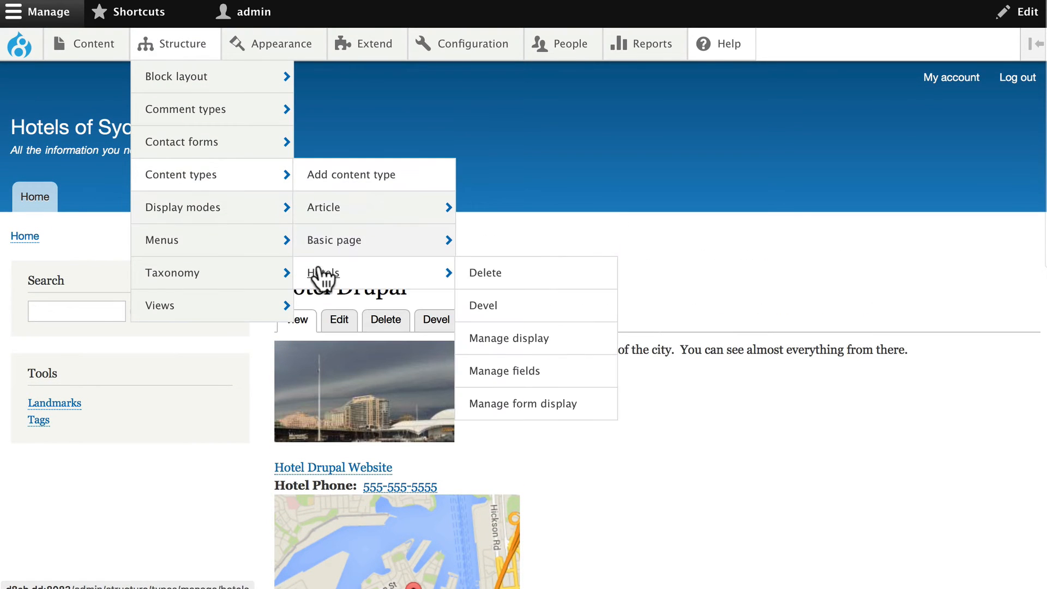
On the Hotels Manage display page, set the Hotel Video label to Hidden.
click(507, 338)
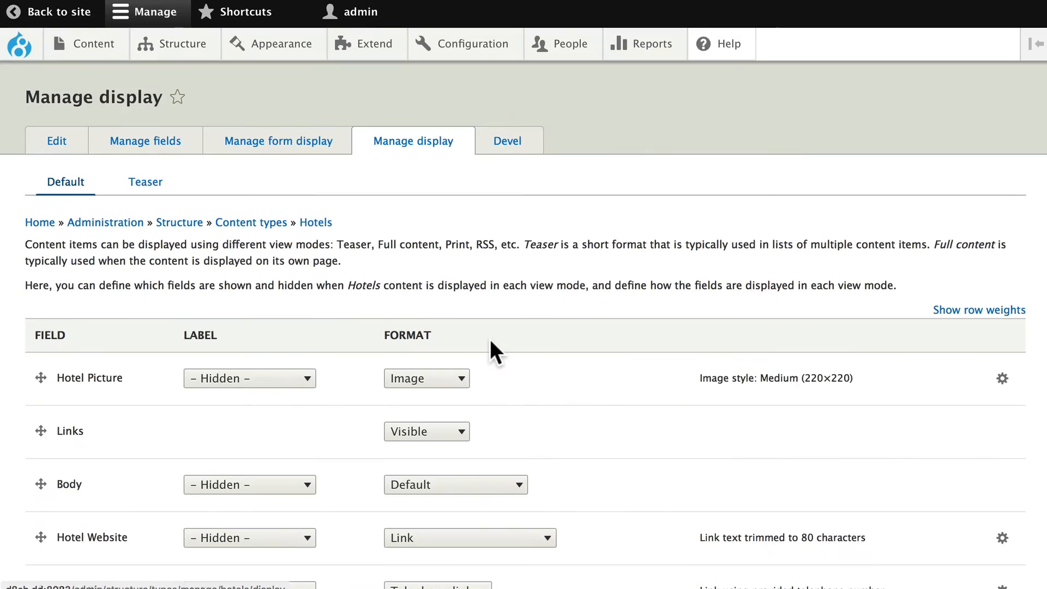
scroll(down, 3)
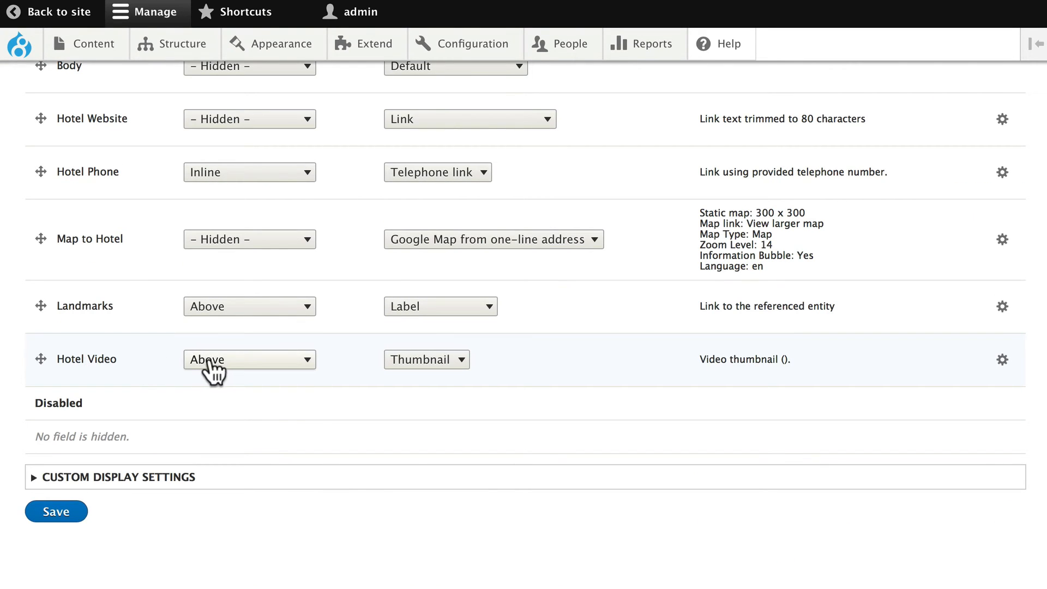
click(248, 359)
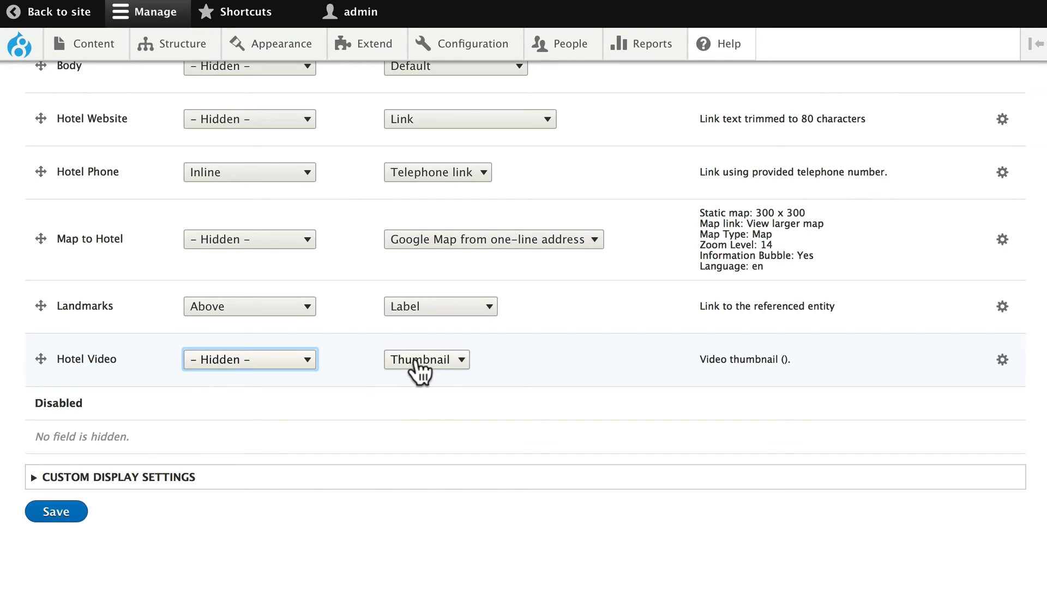
Inspect the Thumbnail format's image linking choices for Hotel Video and cancel without changes.
click(426, 359)
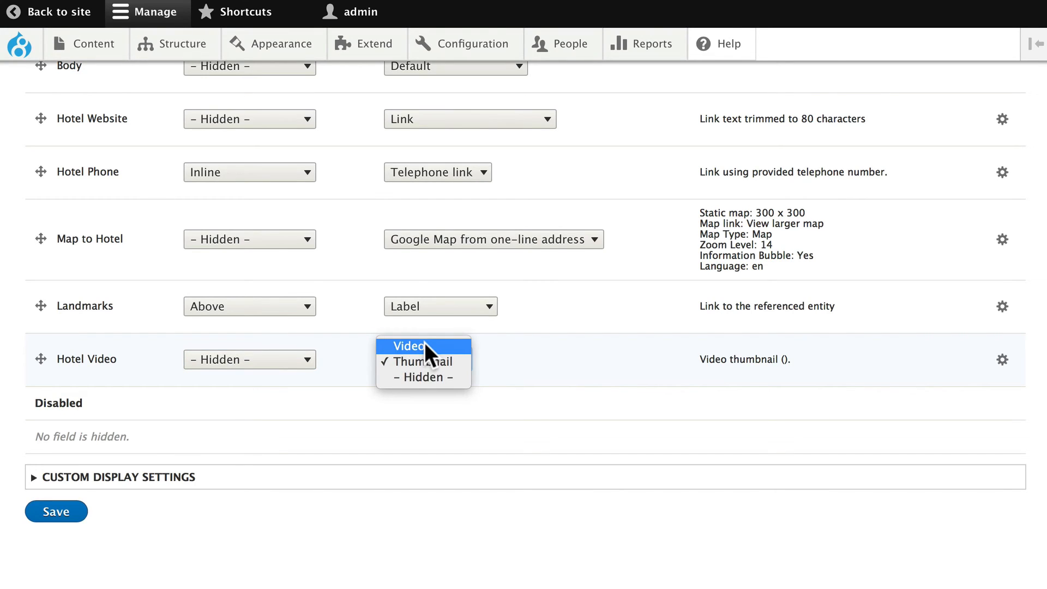
mouse_move(415, 361)
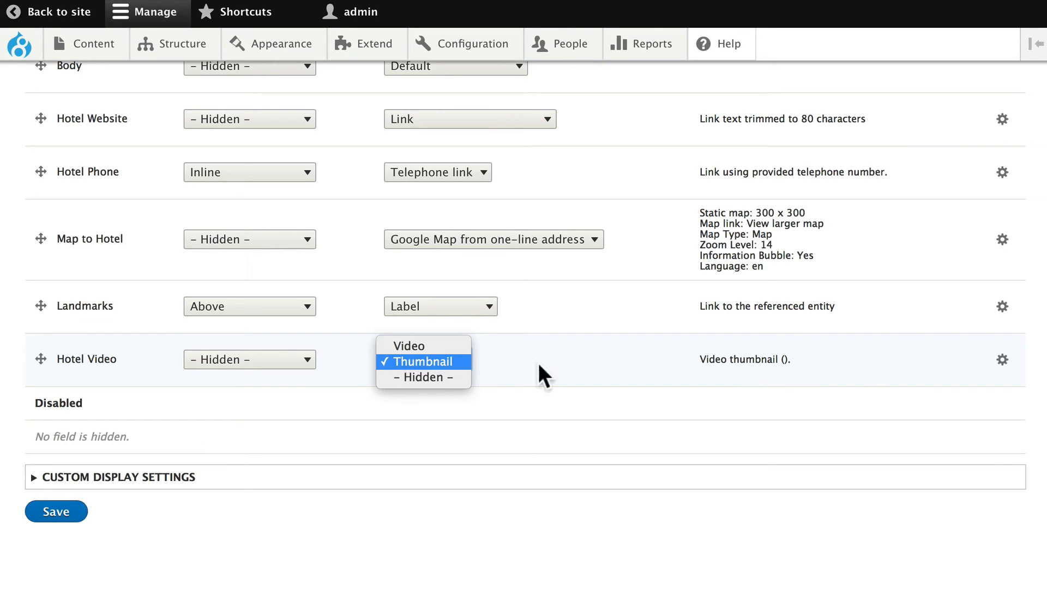
click(424, 361)
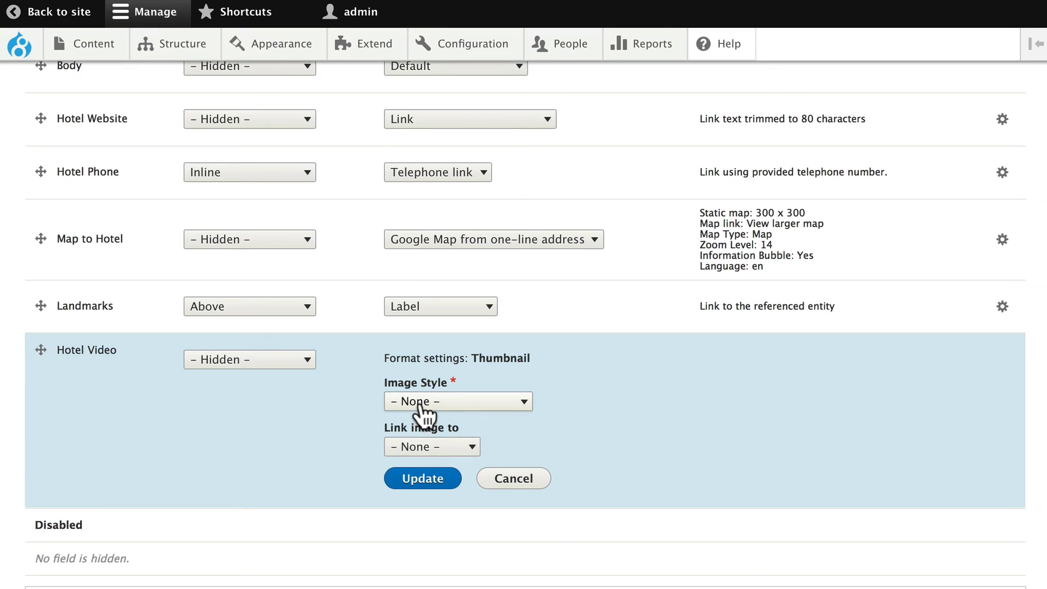
click(459, 401)
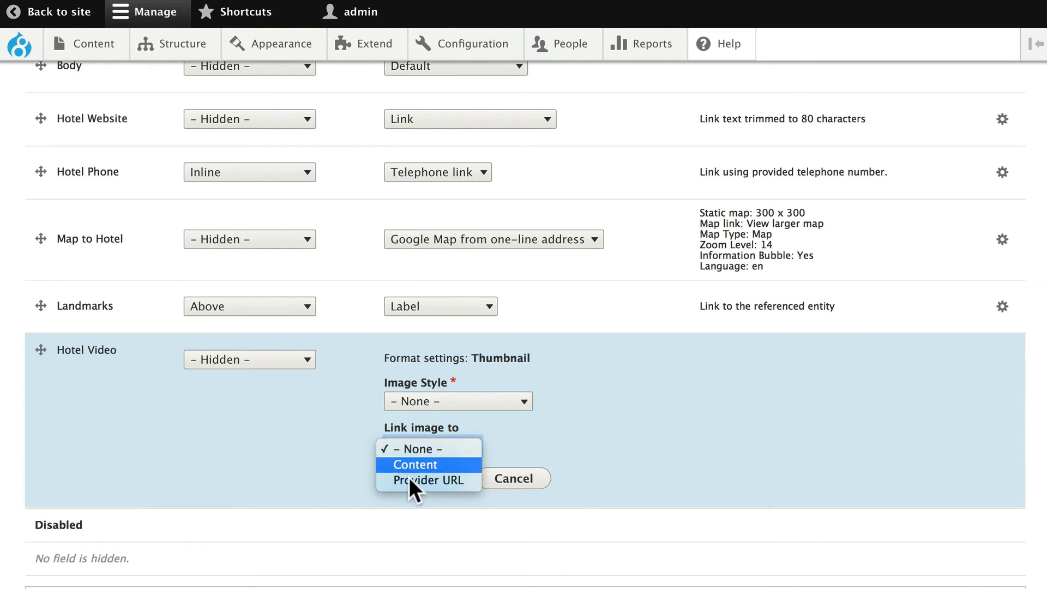
mouse_move(415, 481)
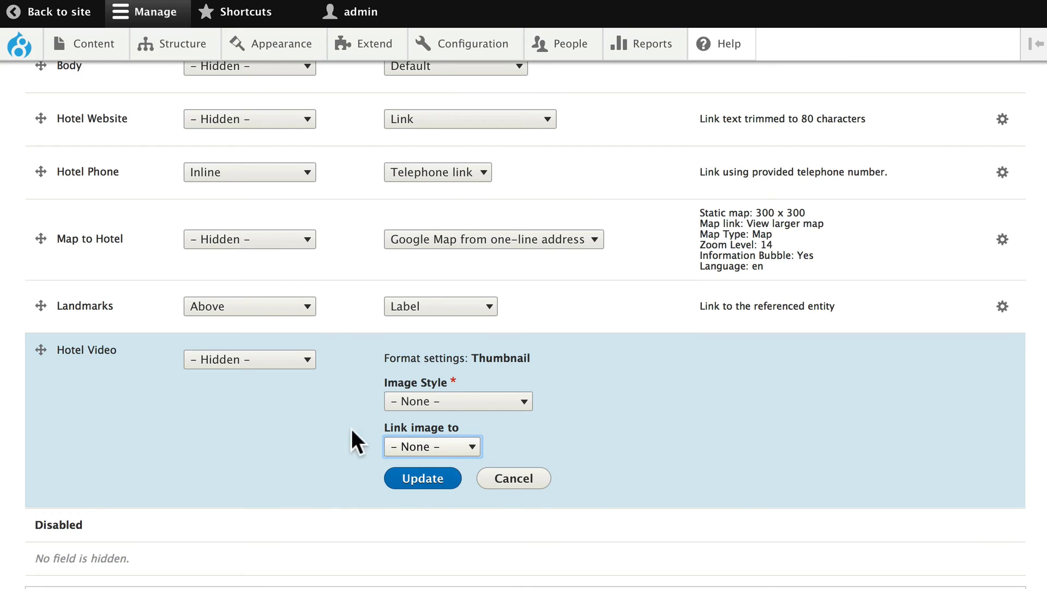
click(422, 478)
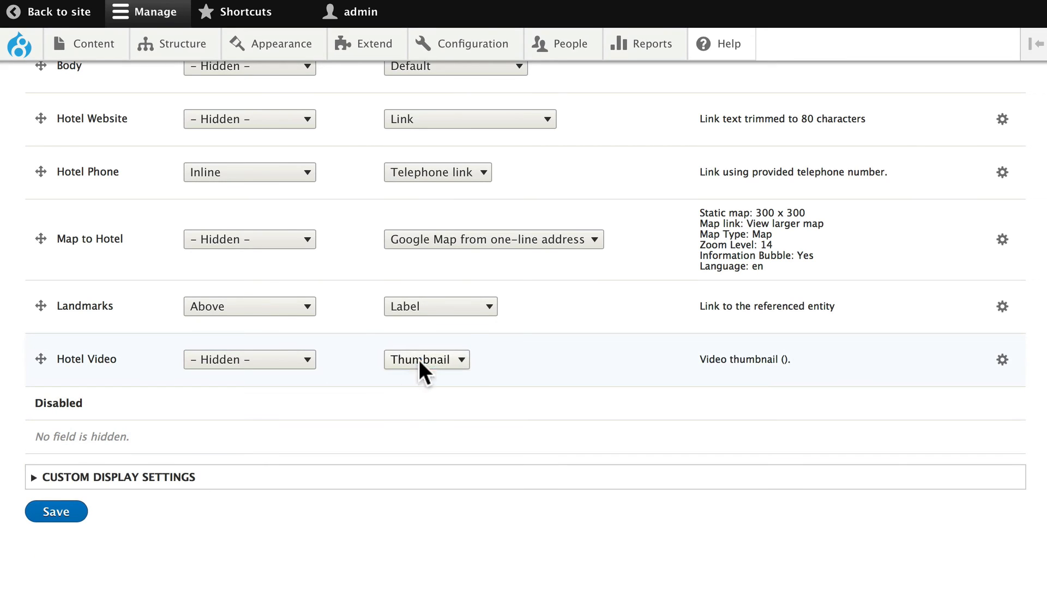
Set Hotel Video to the Video format with Autoplay off and Responsive Video on, and update it.
click(427, 359)
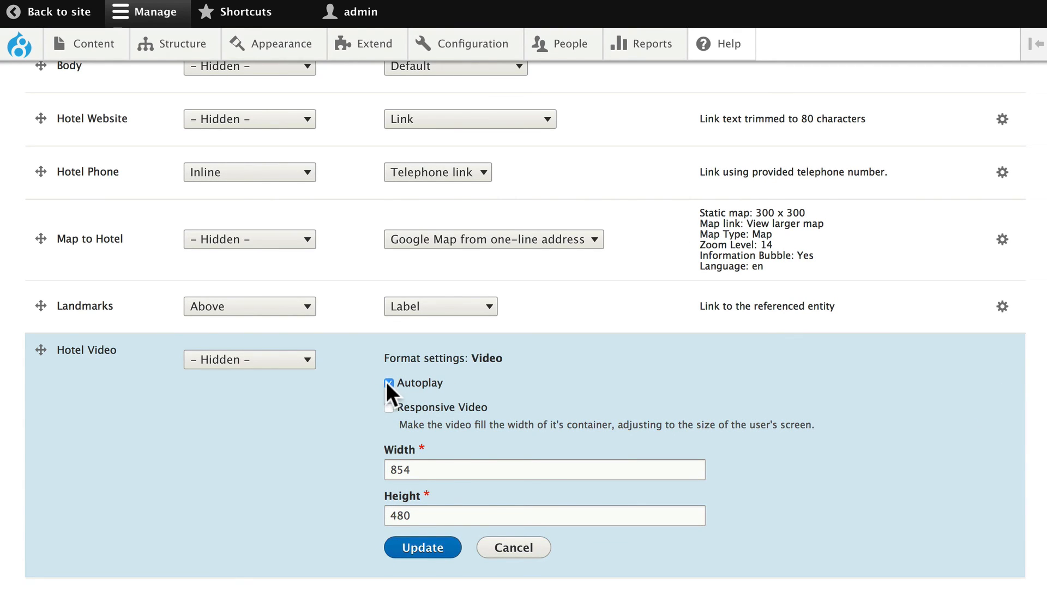
click(388, 383)
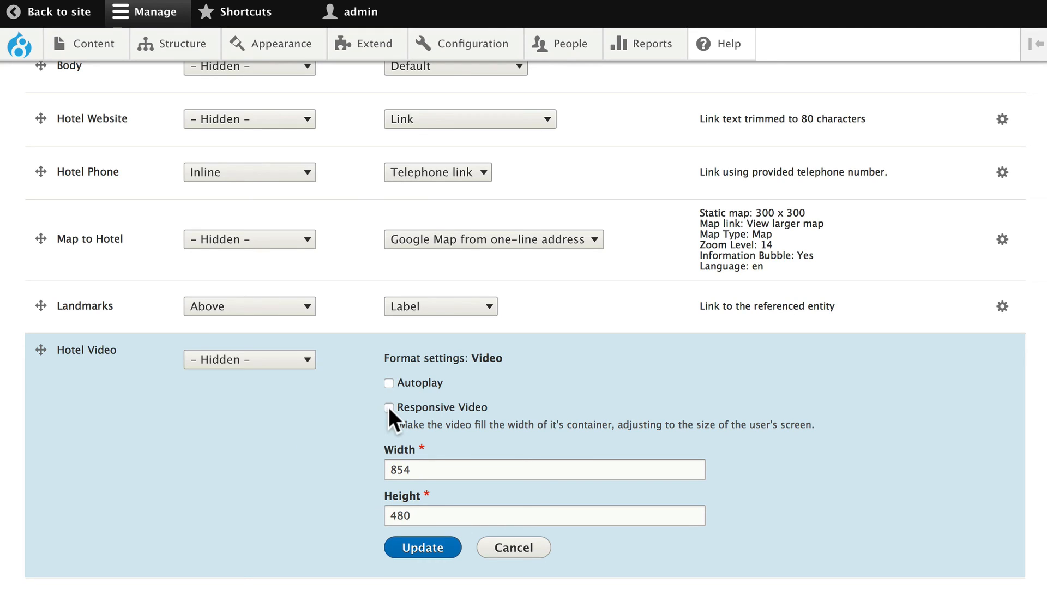
click(389, 407)
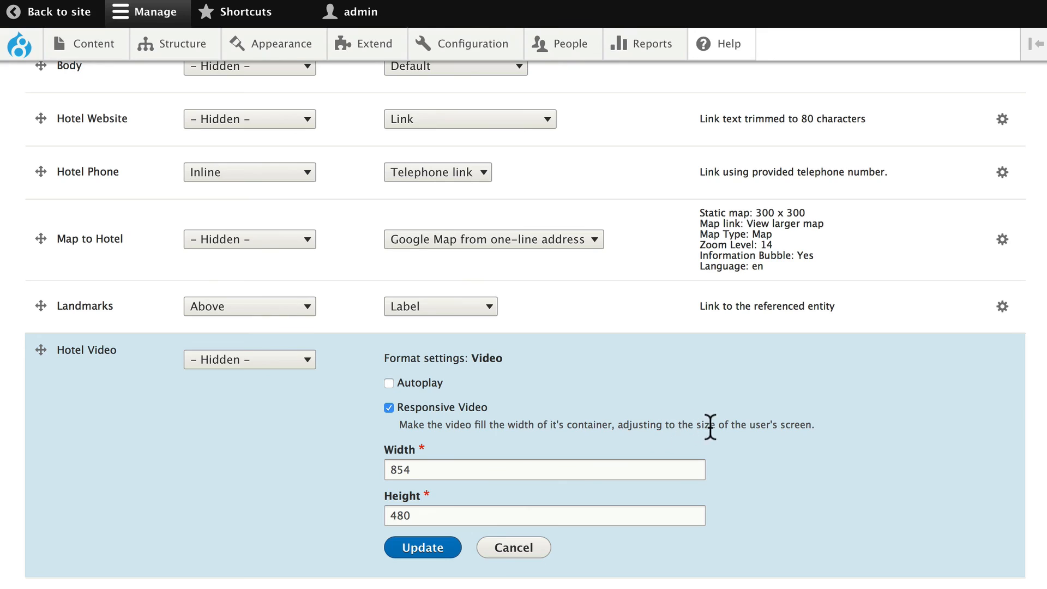
mouse_move(821, 446)
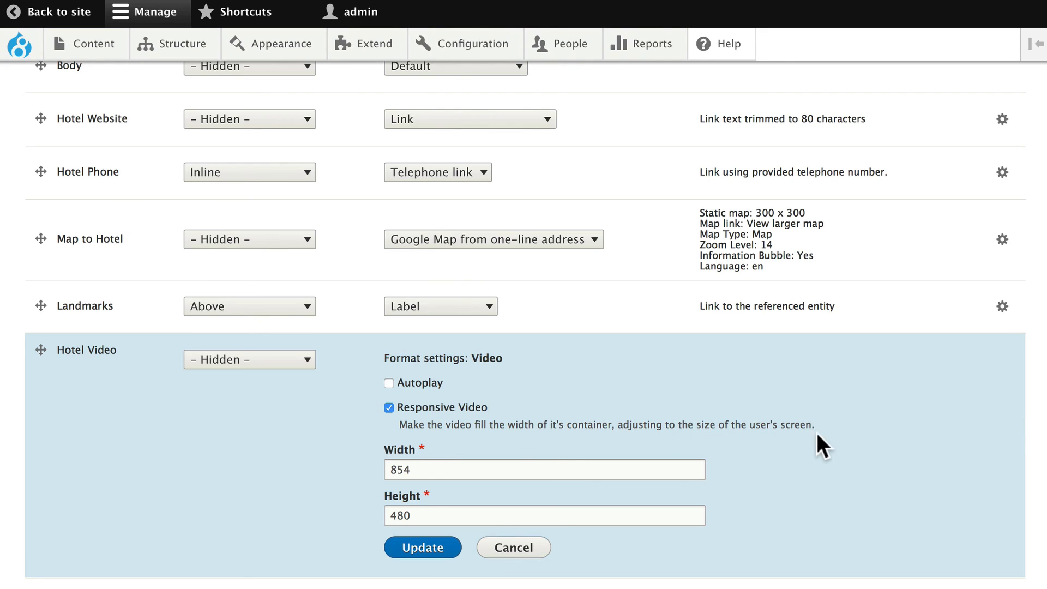
mouse_move(795, 514)
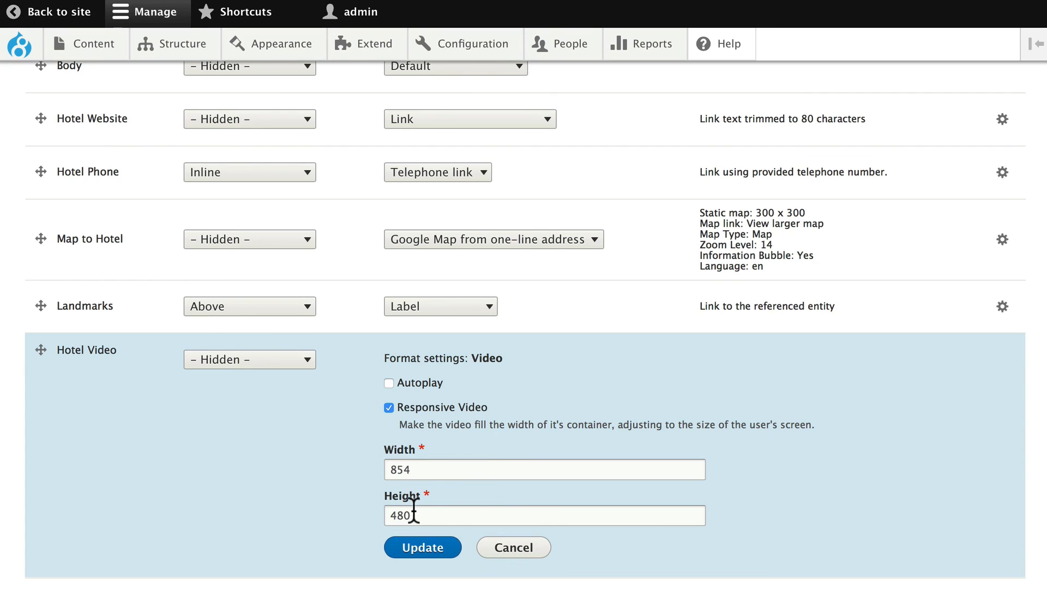
click(422, 547)
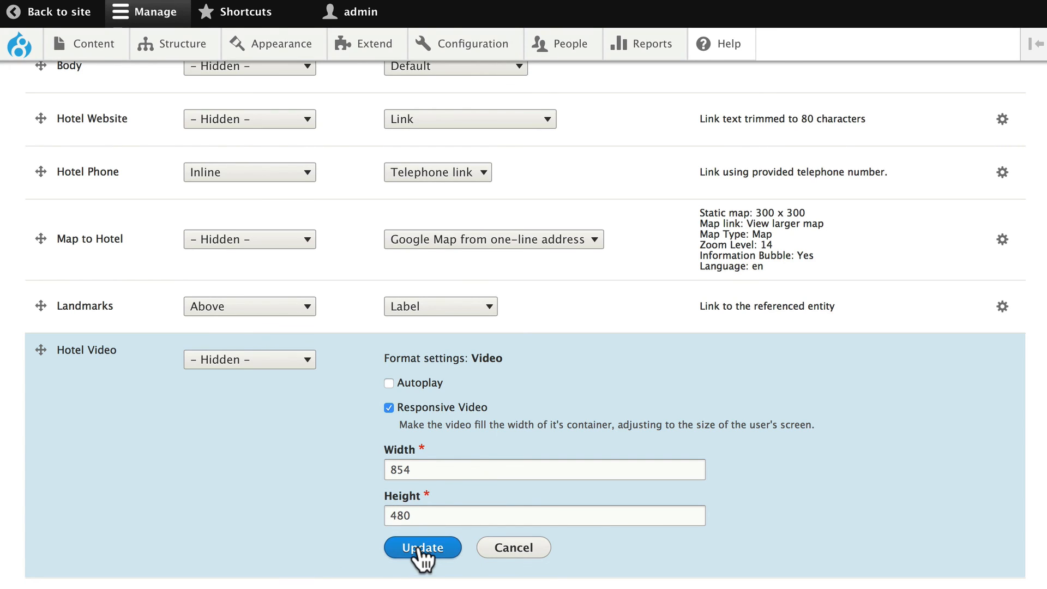
click(422, 548)
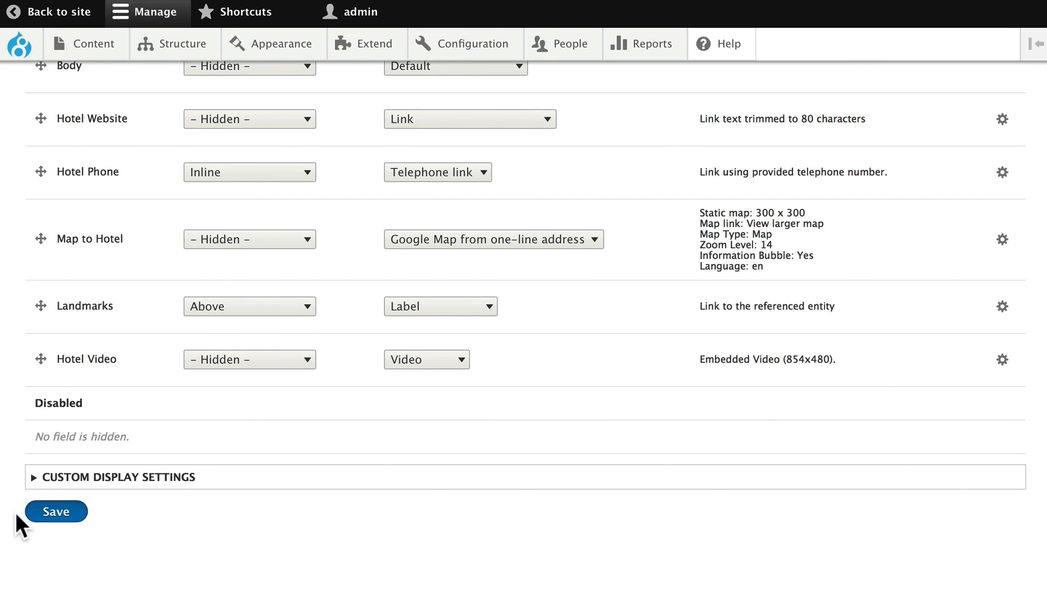
Save the Hotels display settings.
click(55, 511)
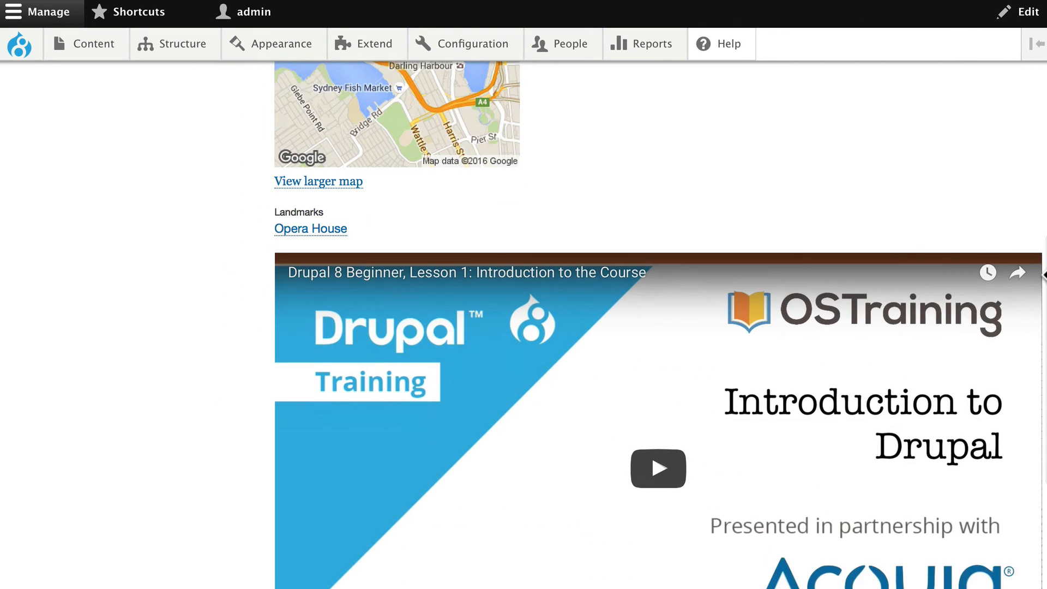
mouse_move(735, 187)
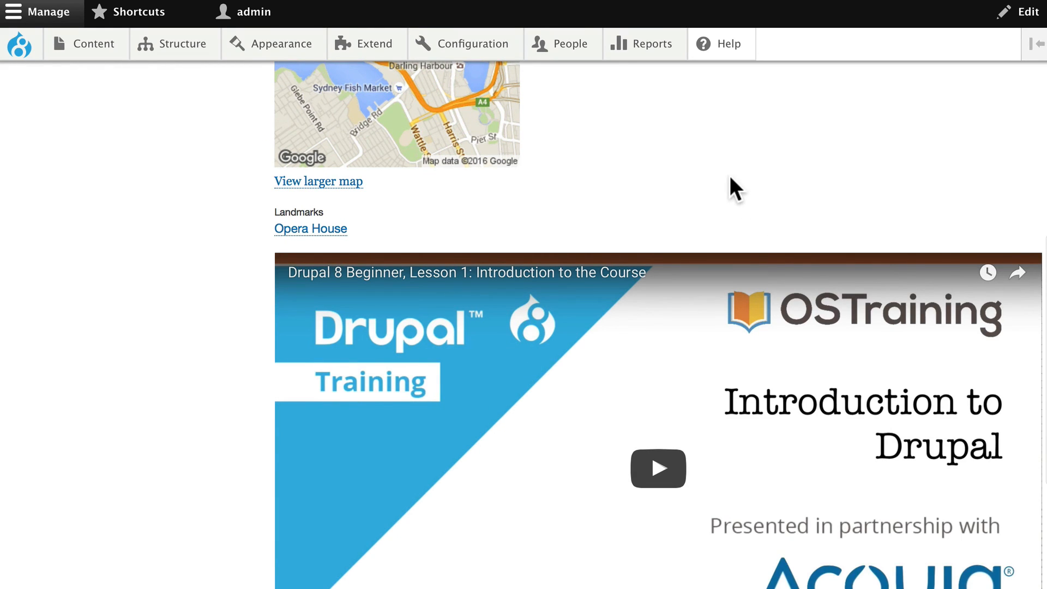
Scroll down the Hotel Drupal page to reveal the full-width embedded YouTube video.
scroll(down, 3)
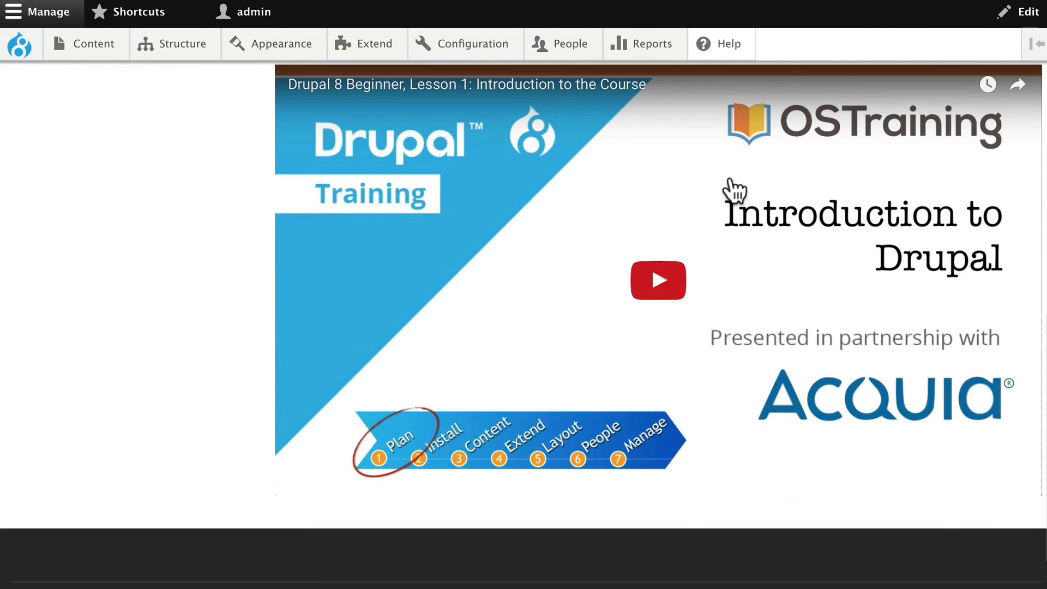